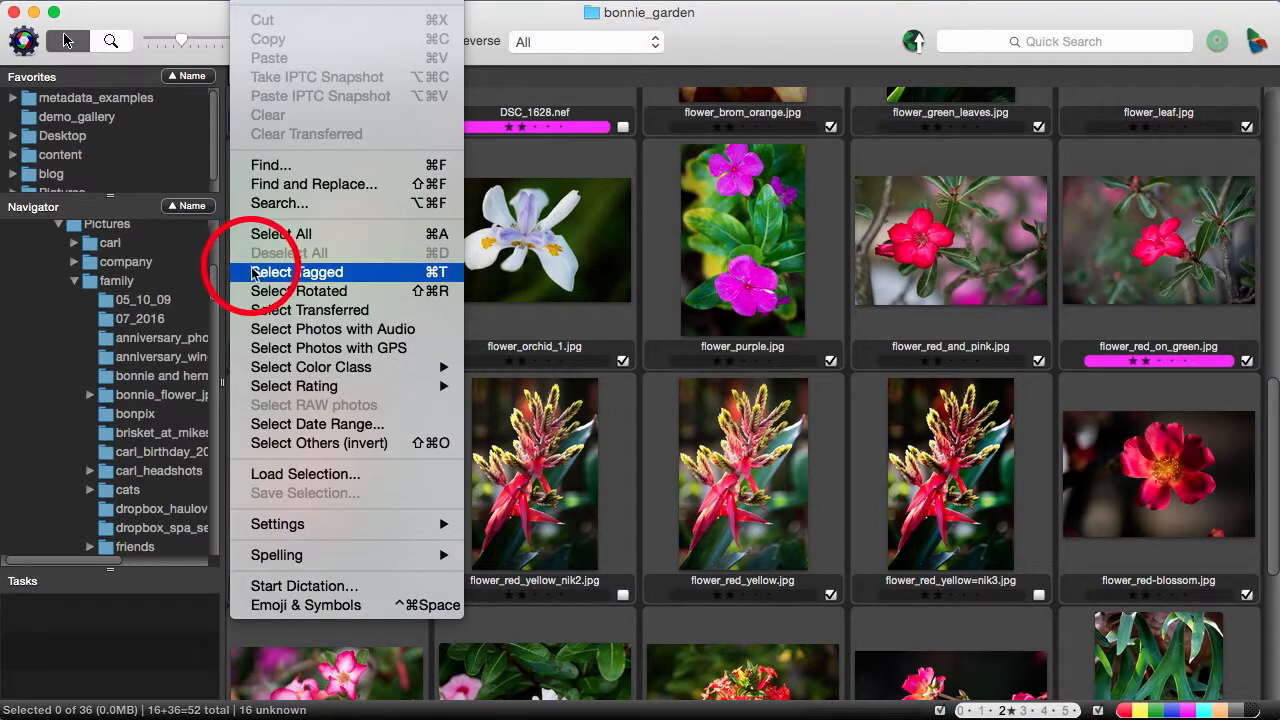
Select the 16 tagged flower photos and open flower_lobster_1.jpg's IPTC Info sheet
{"action": "left_click", "coordinate": [297, 272]}
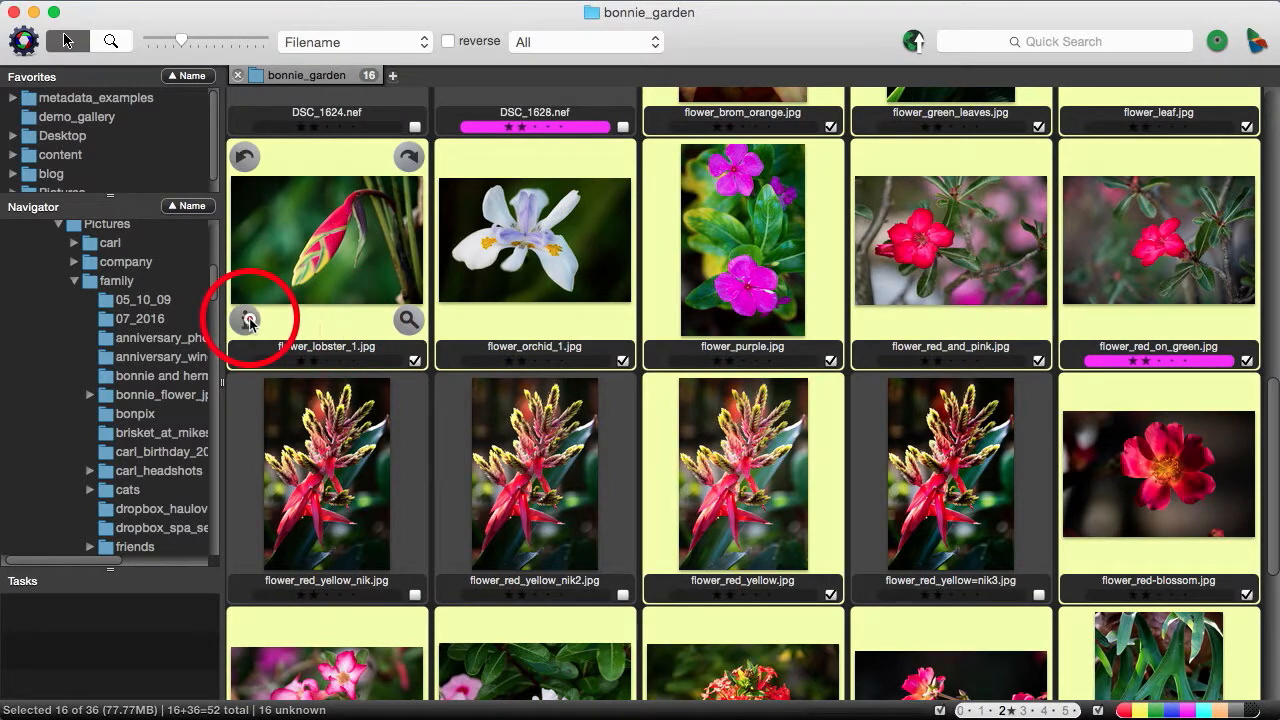
{"action": "left_click", "coordinate": [248, 320]}
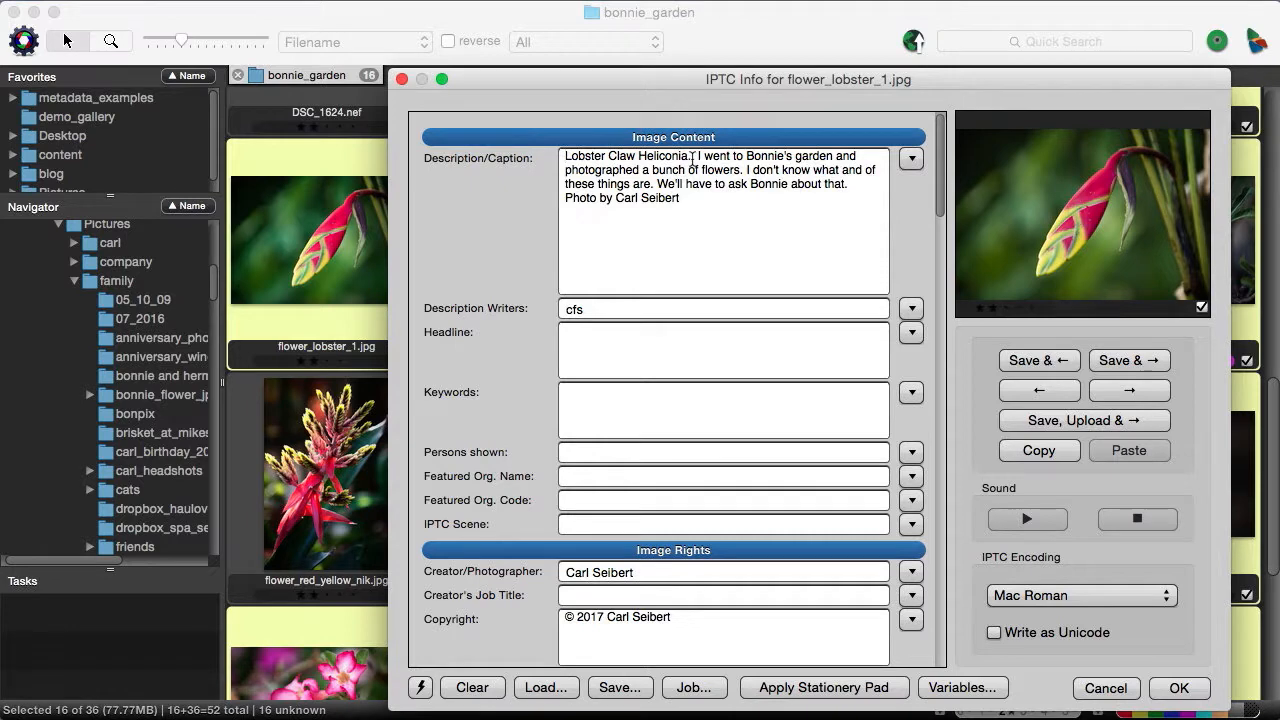
Close the lobster photo's IPTC Info sheet, keeping the 16 tagged photos selected
{"action": "double_click", "coordinate": [626, 155]}
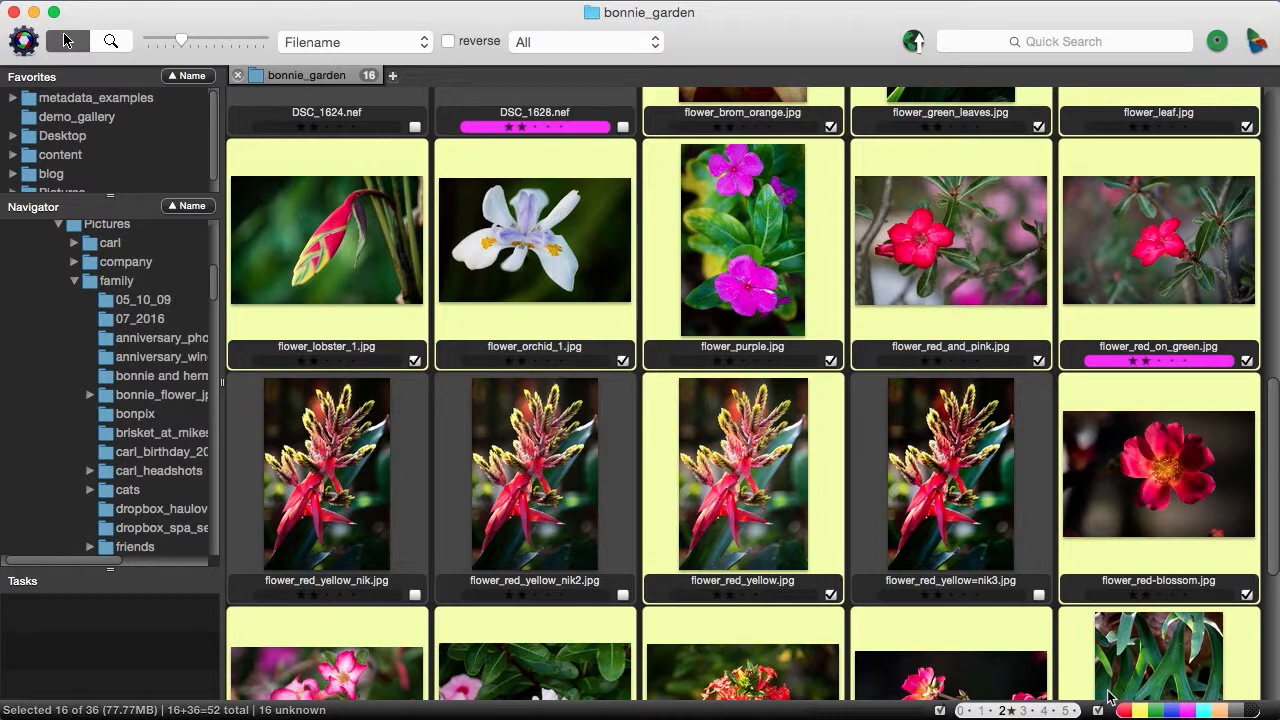
{"action": "mouse_move", "coordinate": [1013, 597]}
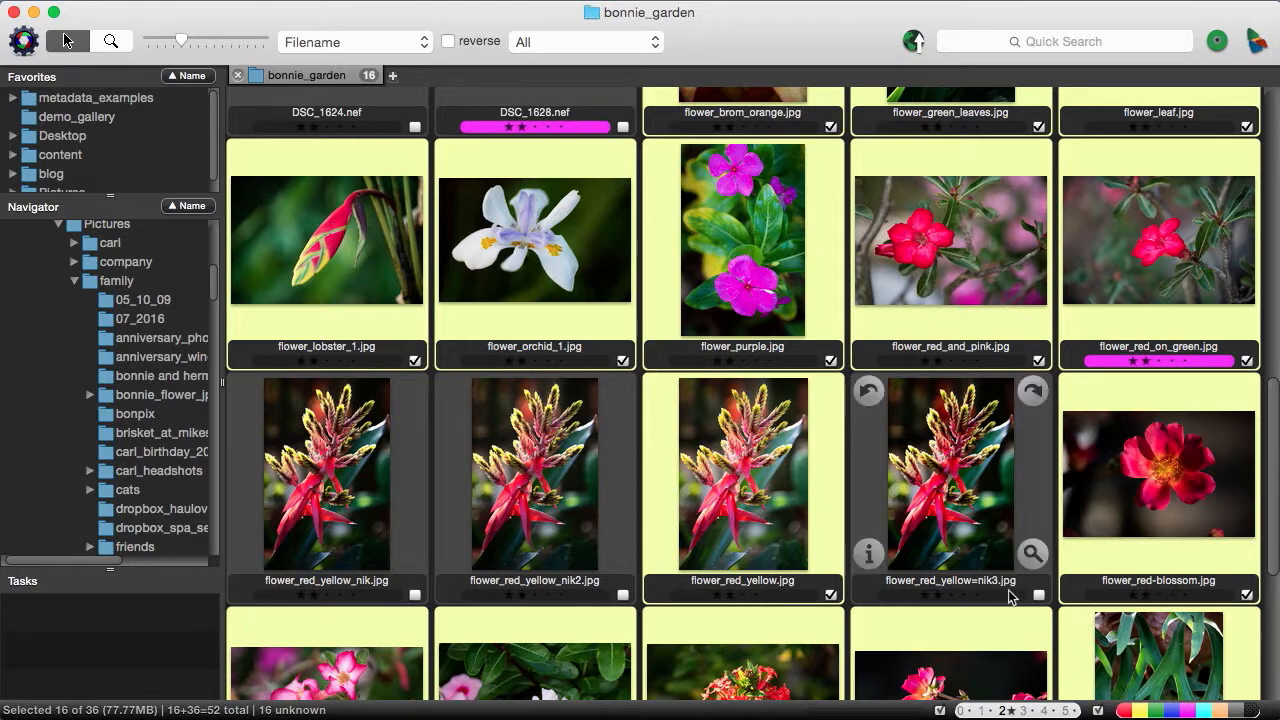
{"action": "mouse_move", "coordinate": [705, 422]}
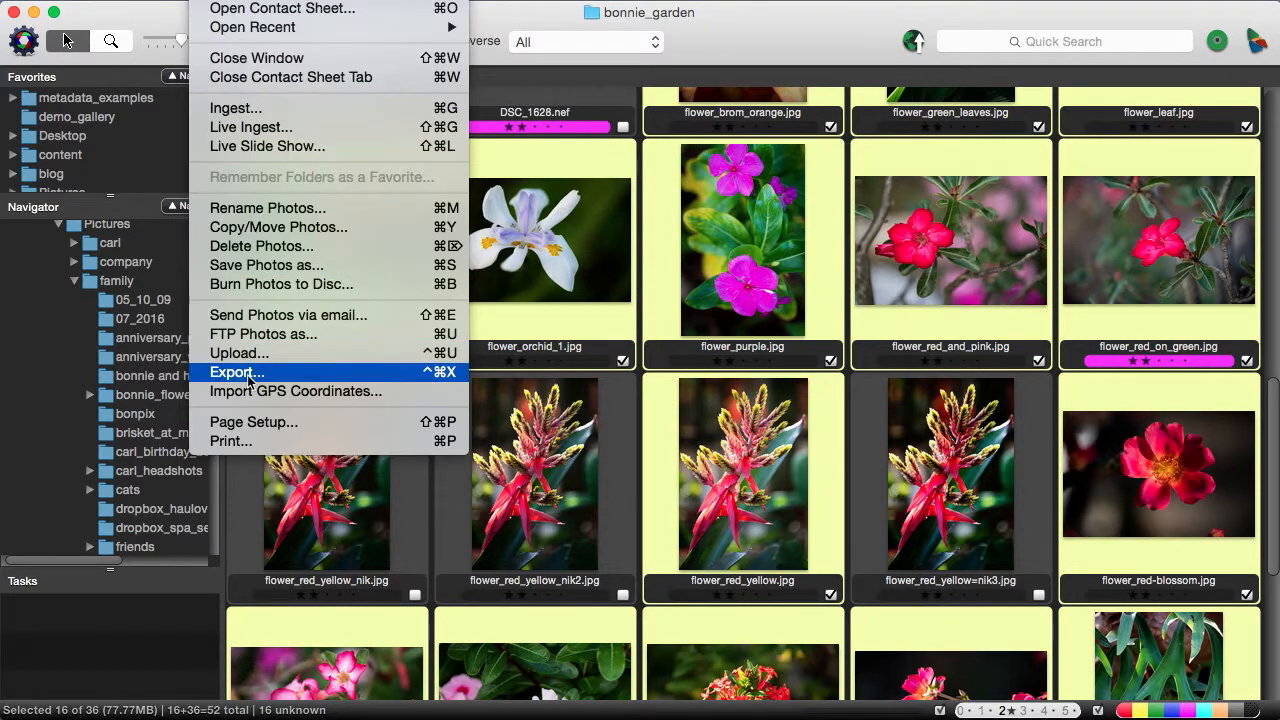
Export captions with the Text Exporter template to the Desktop as captionsBAK-bak1
{"action": "left_click", "coordinate": [237, 372]}
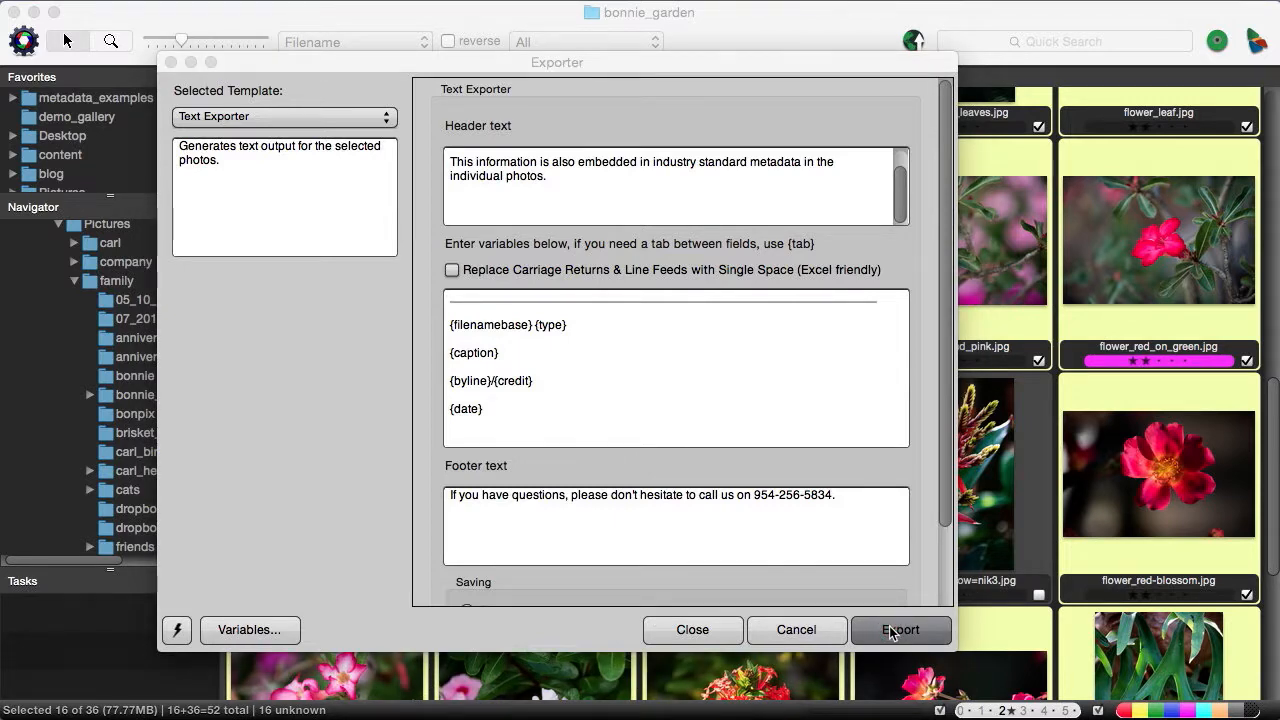
{"action": "left_click", "coordinate": [900, 629]}
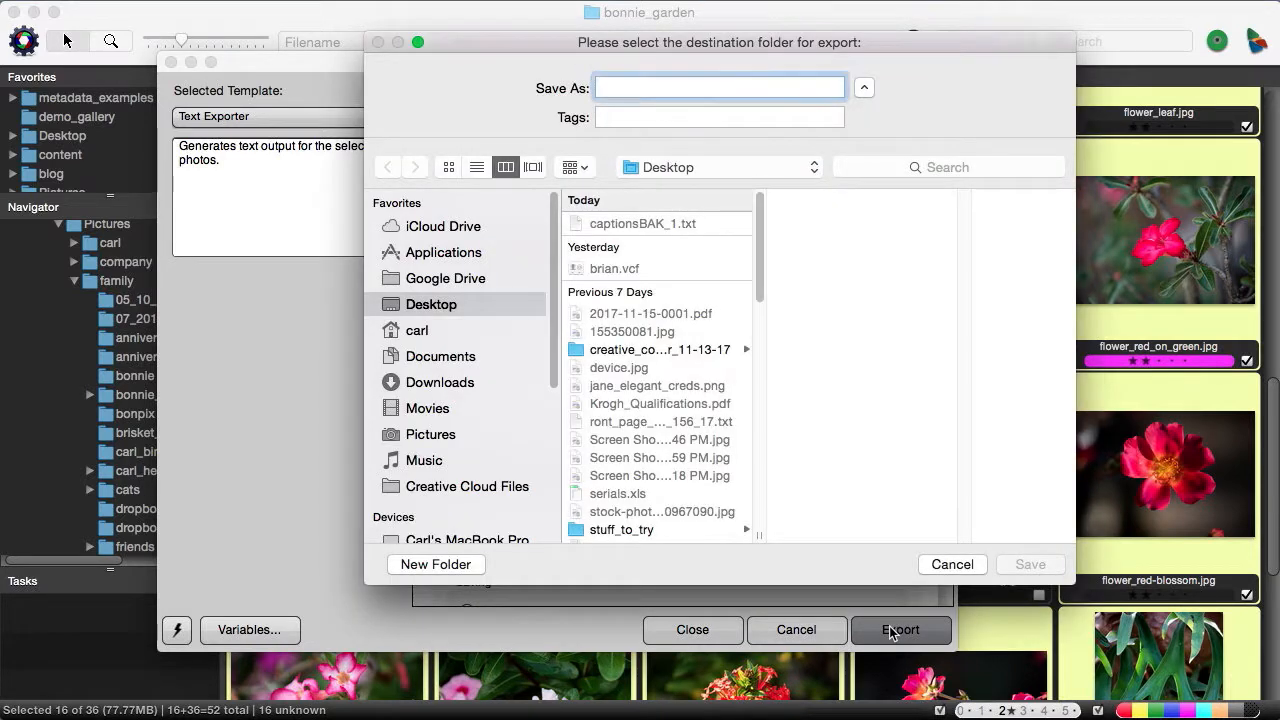
{"action": "type", "text": "captionsBAK"}
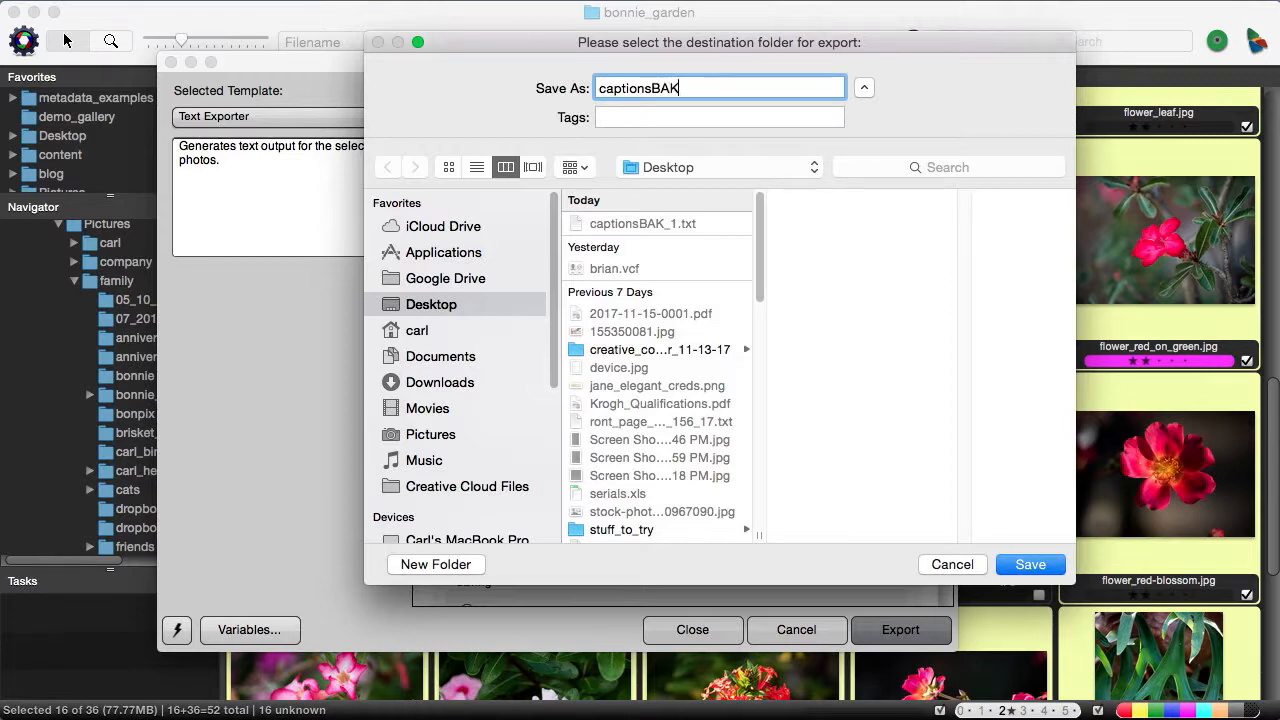
{"action": "type", "text": "-ba"}
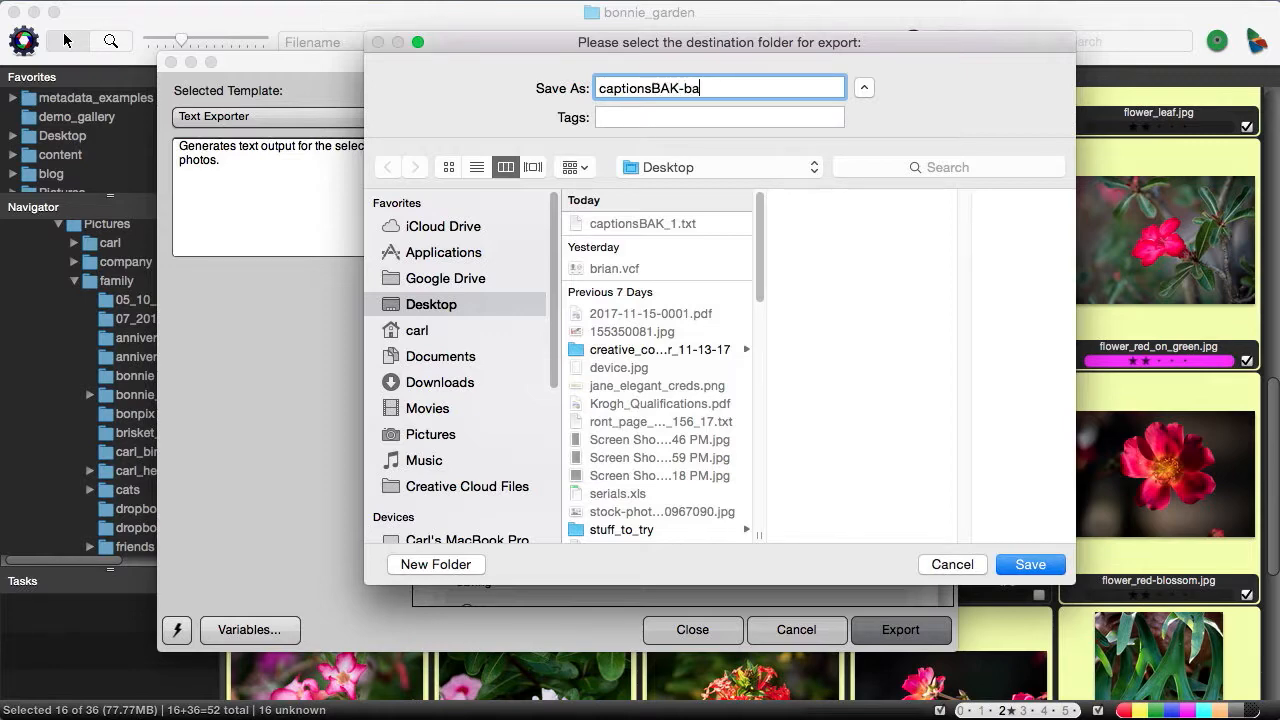
{"action": "type", "text": "k"}
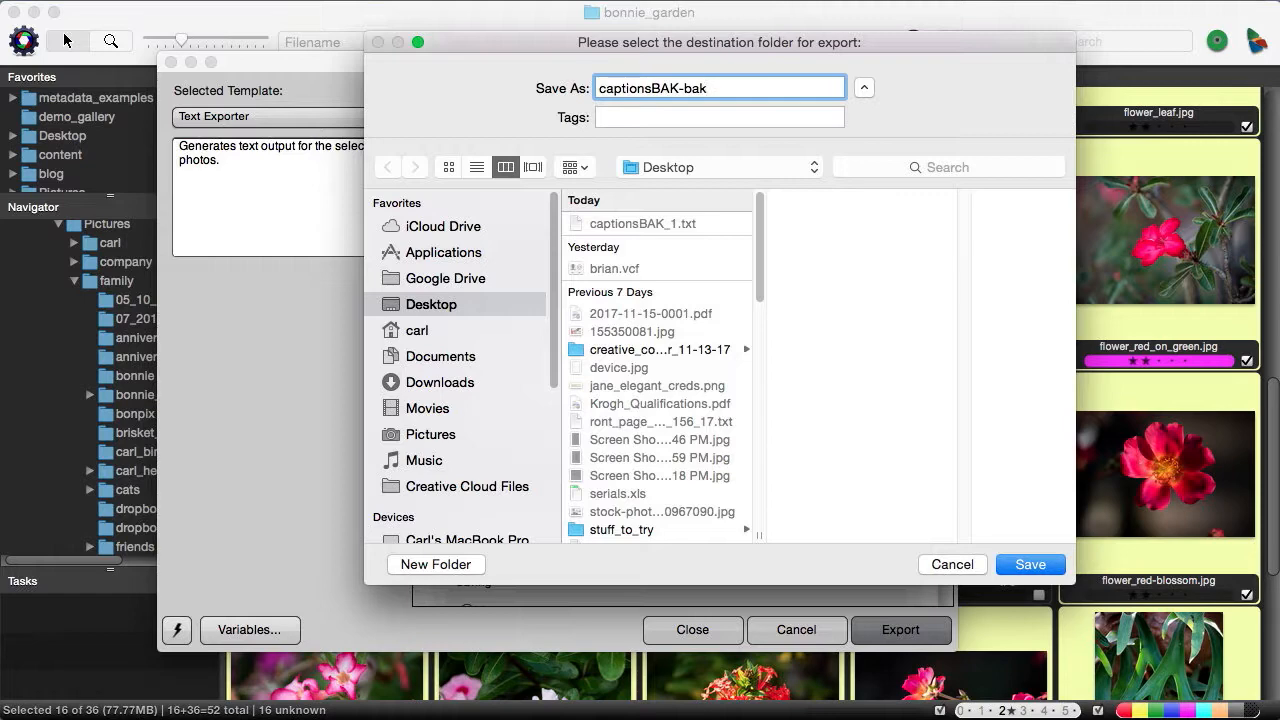
{"action": "type", "text": "1"}
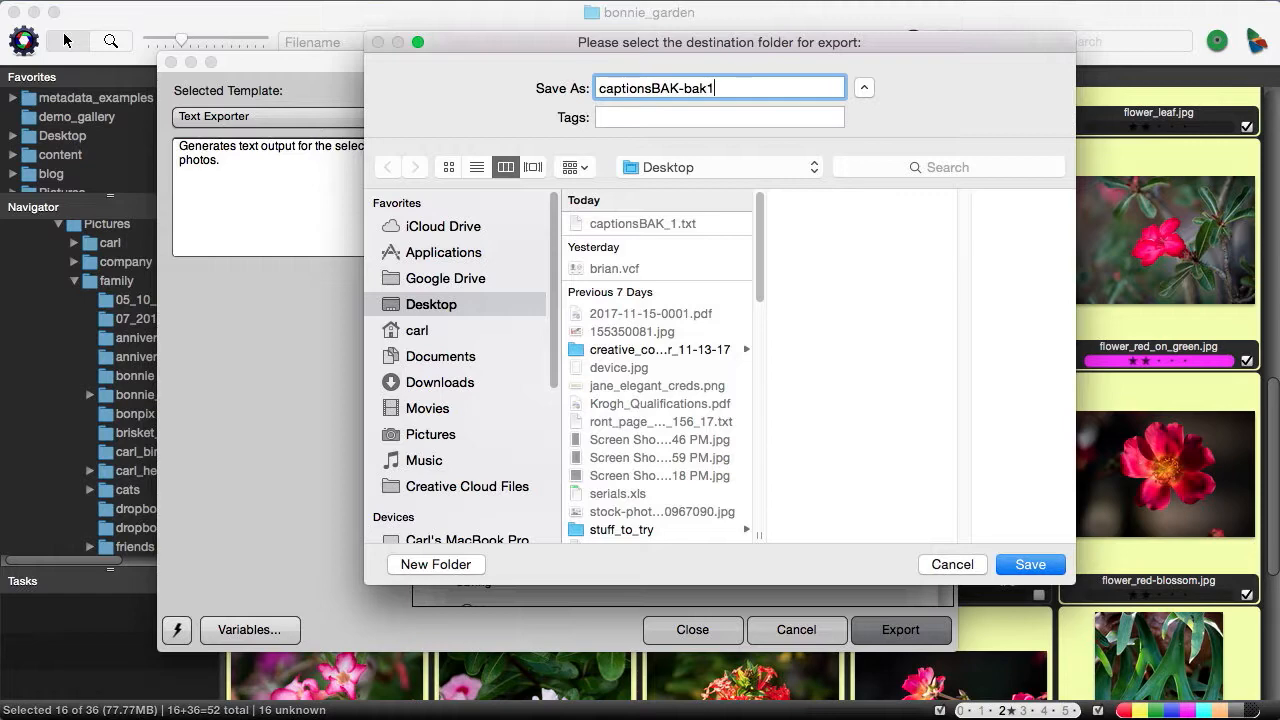
{"action": "left_click", "coordinate": [1041, 530]}
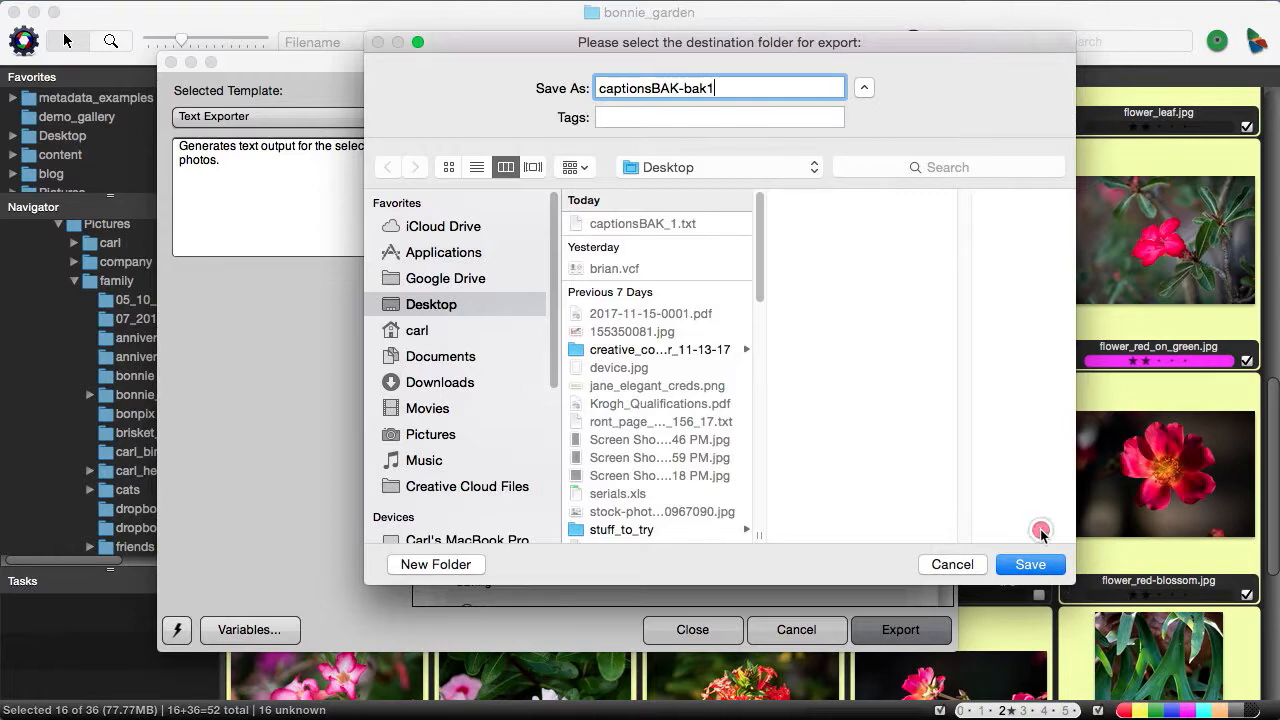
{"action": "left_click", "coordinate": [1030, 564]}
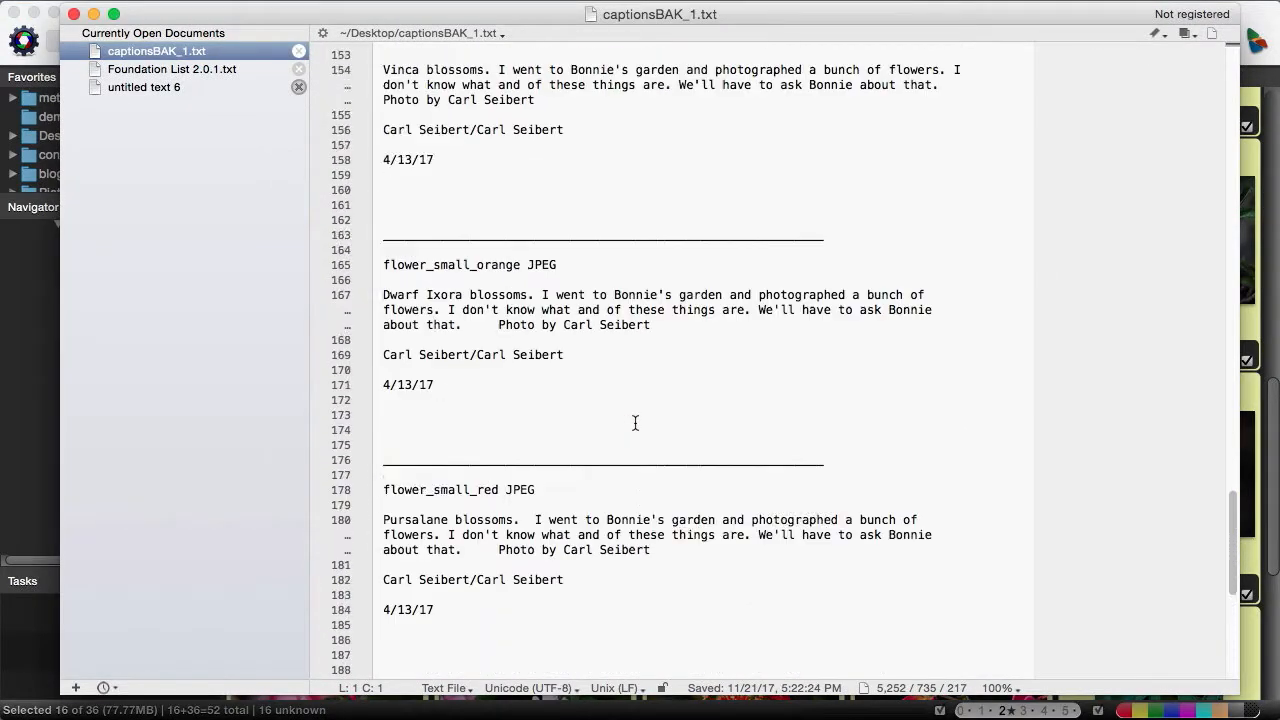
Review each flower's caption, byline and date in captionsBAK_1.txt, then switch to untitled text 6
{"action": "scroll", "scroll_direction": "up", "scroll_amount": 3}
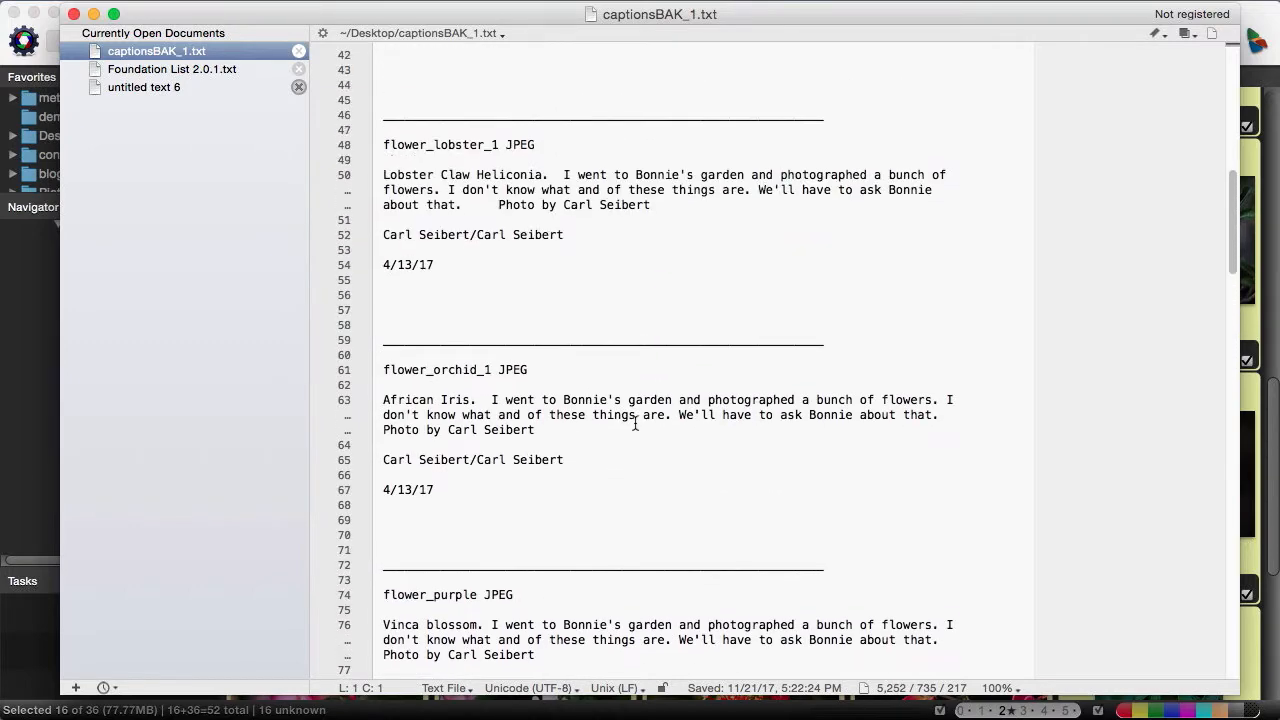
{"action": "scroll", "scroll_direction": "up", "scroll_amount": 3}
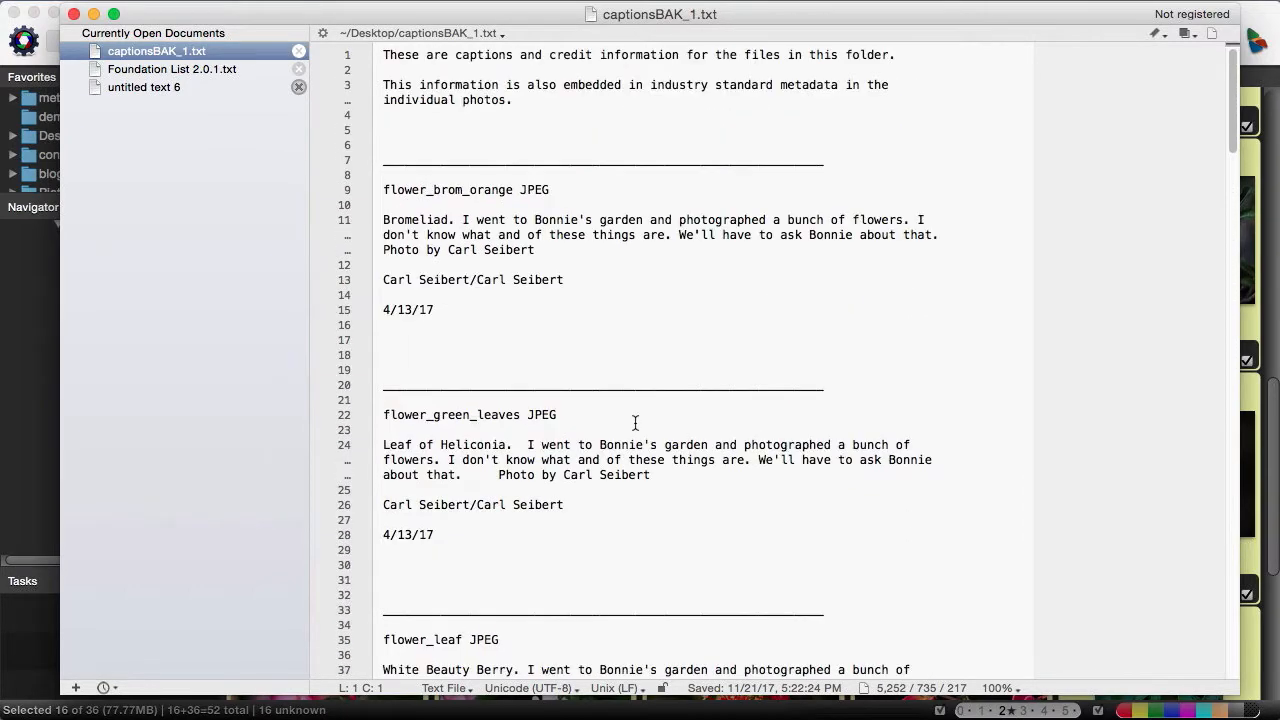
{"action": "scroll", "scroll_direction": "down", "scroll_amount": 3}
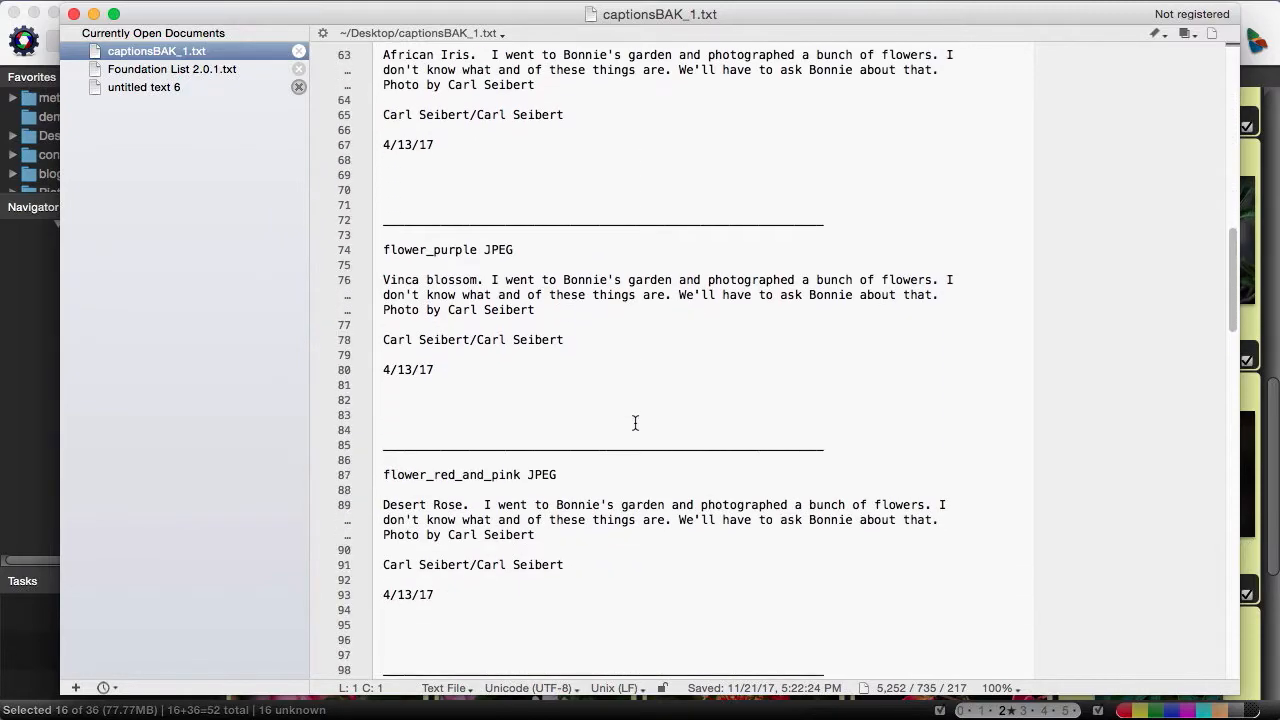
{"action": "scroll", "scroll_direction": "down", "scroll_amount": 3}
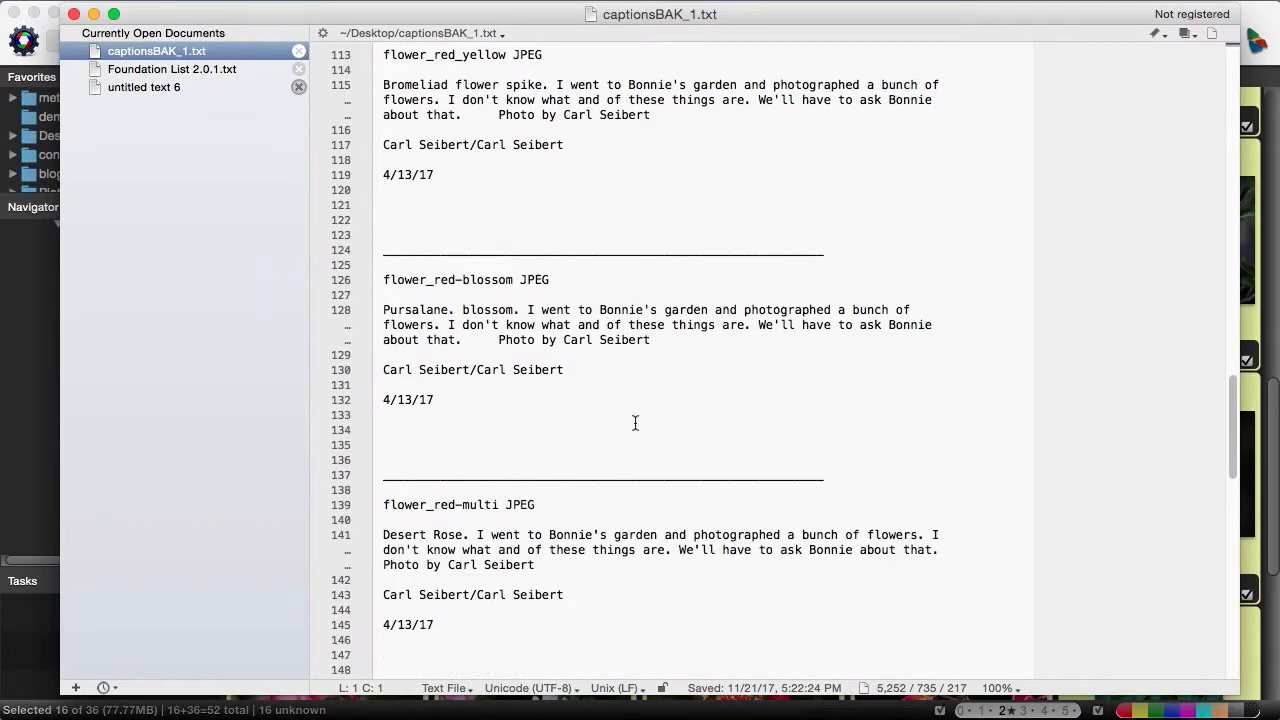
{"action": "scroll", "scroll_direction": "down", "scroll_amount": 3}
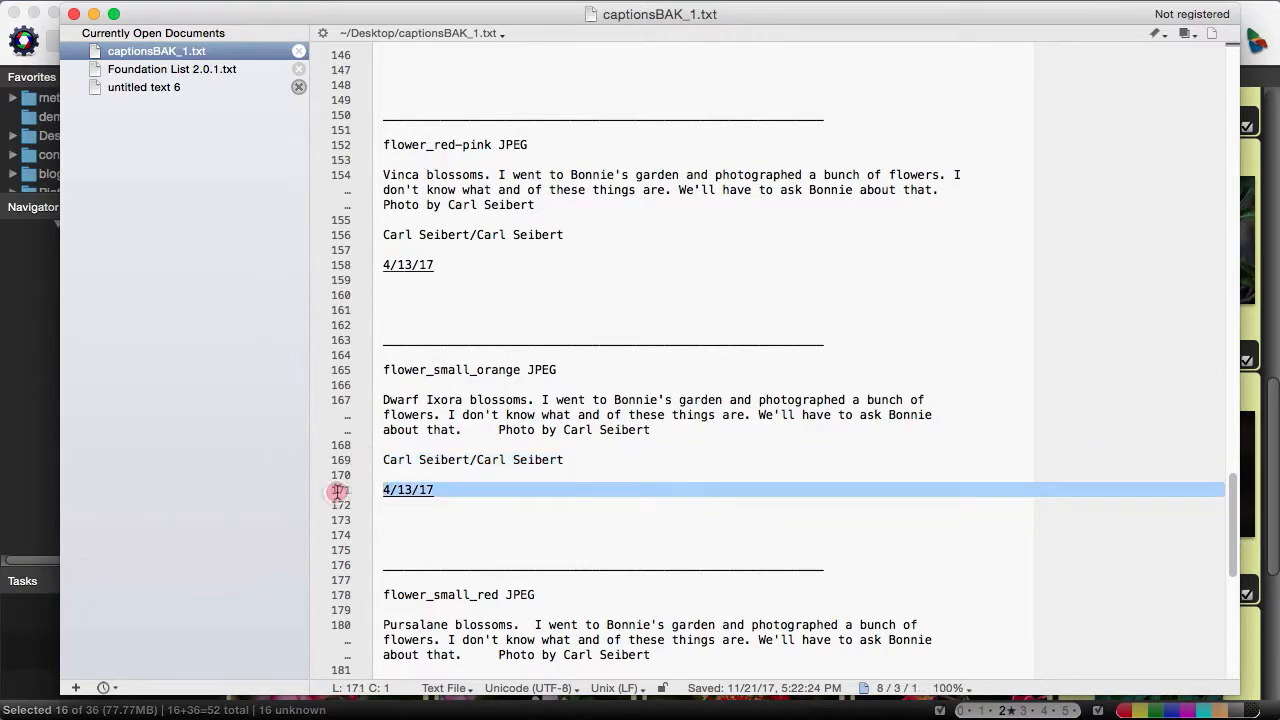
{"action": "mouse_move", "coordinate": [1240, 530]}
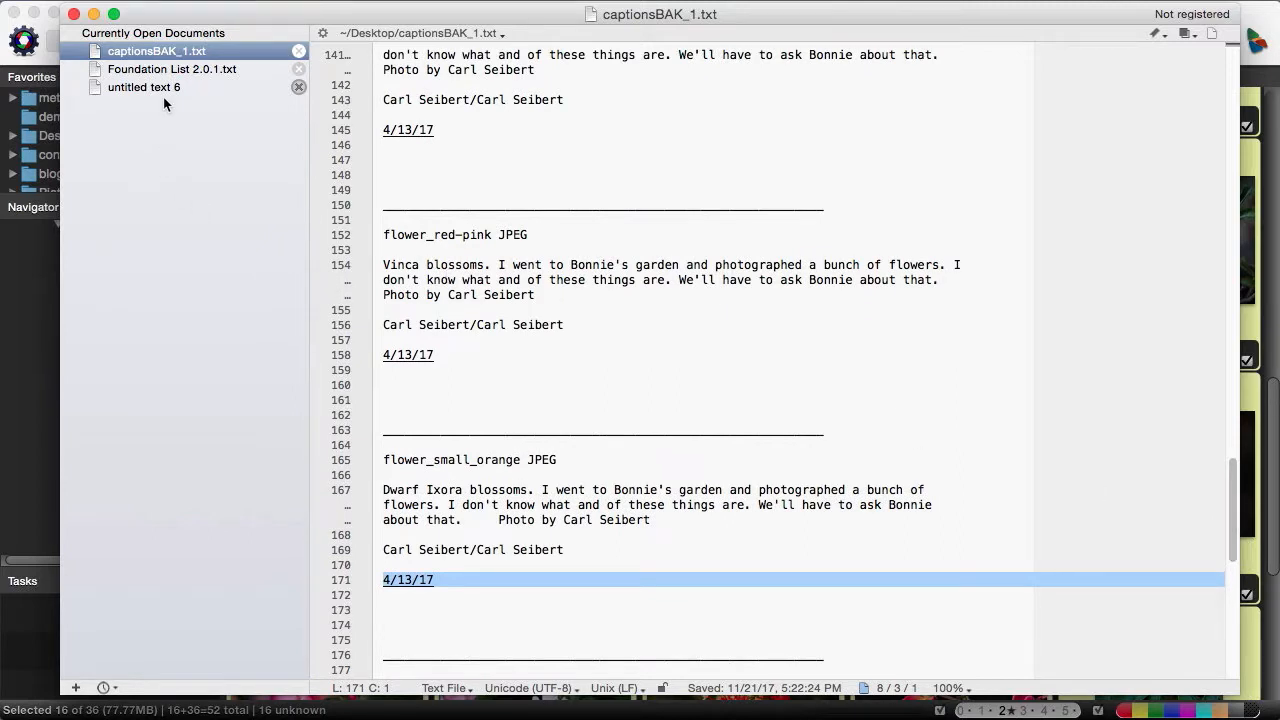
{"action": "left_click", "coordinate": [143, 87]}
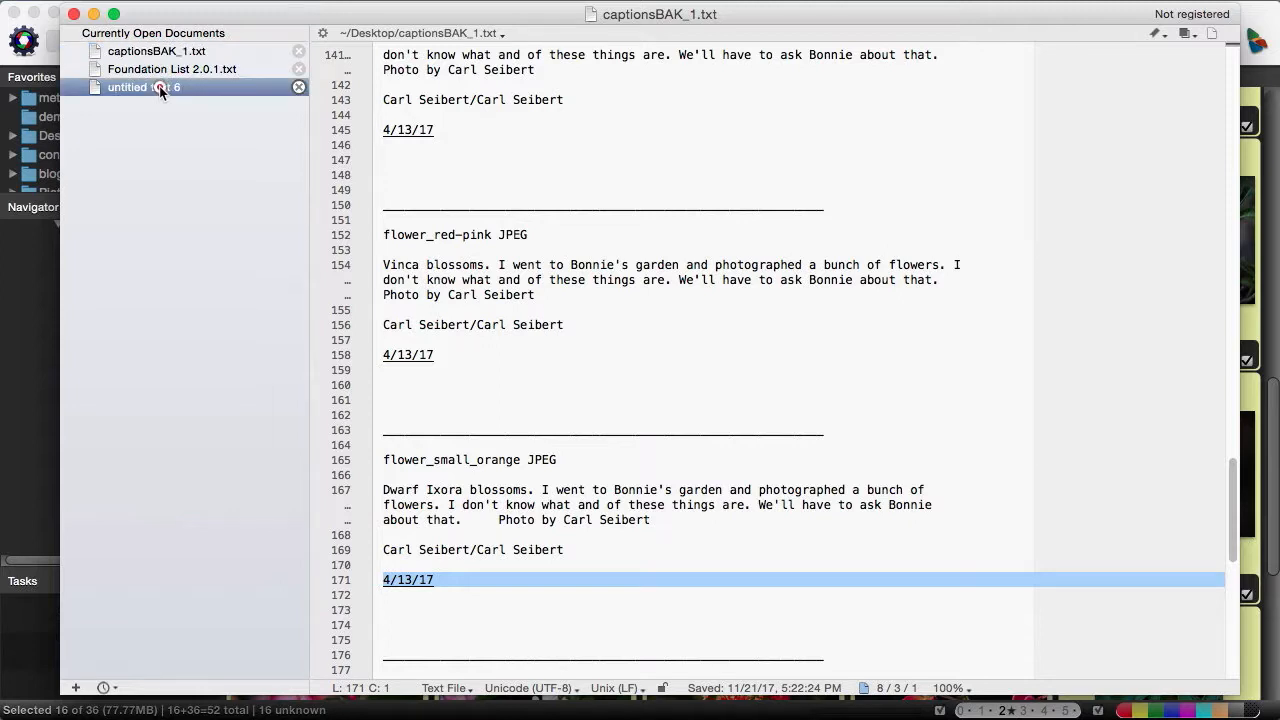
Copy 'The glorious light of late afternoon finds a' from untitled text 6
{"action": "left_click", "coordinate": [143, 87]}
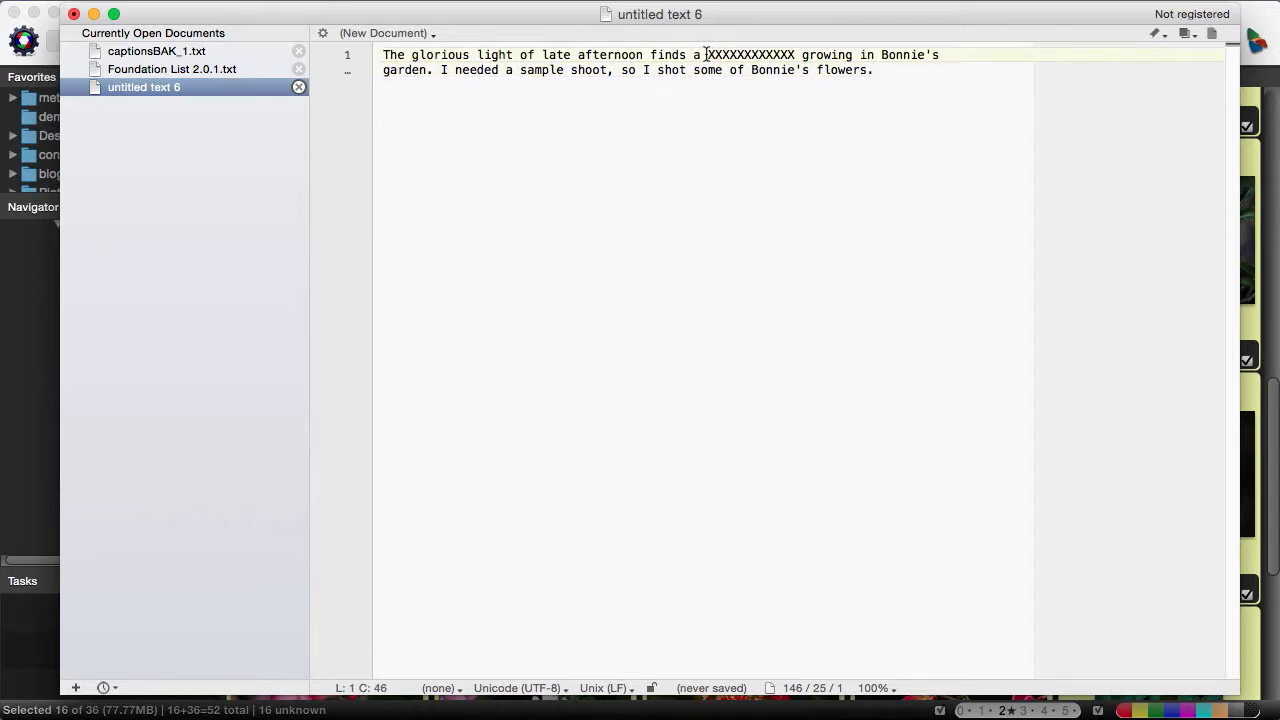
{"action": "left_click_drag", "start_coordinate": [705, 54], "coordinate": [493, 70]}
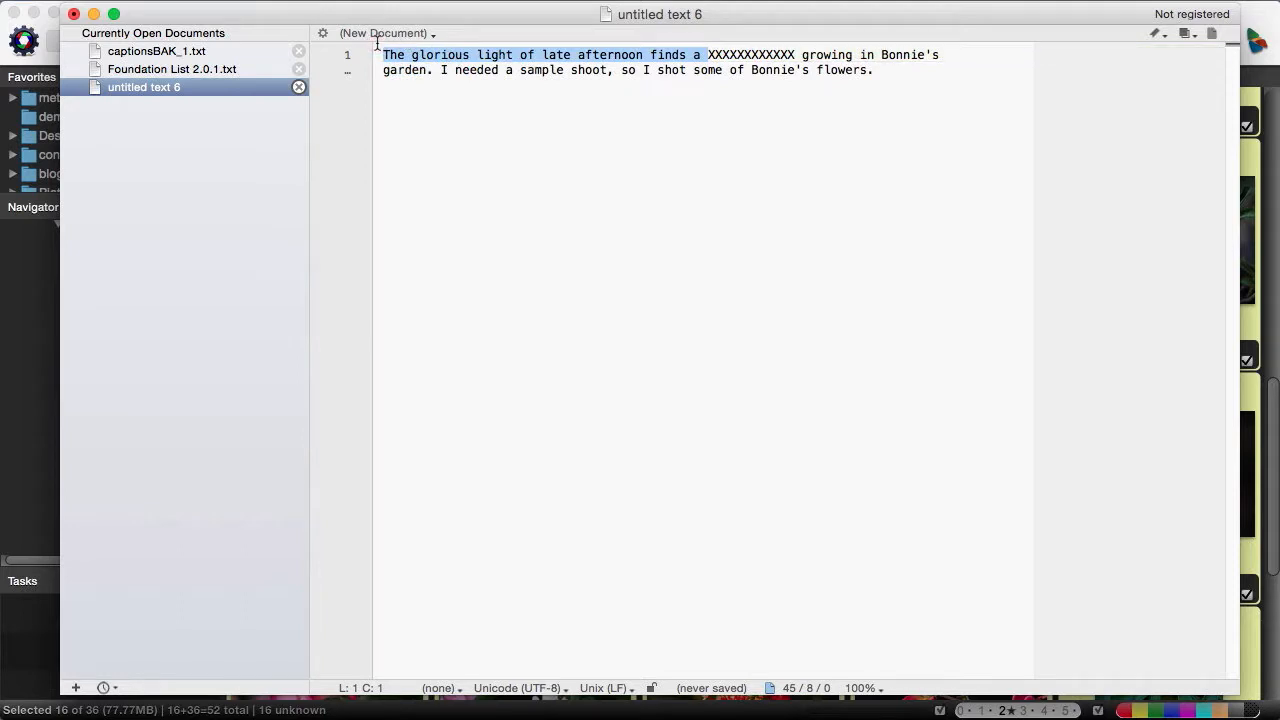
{"action": "key", "text": "cmd+c"}
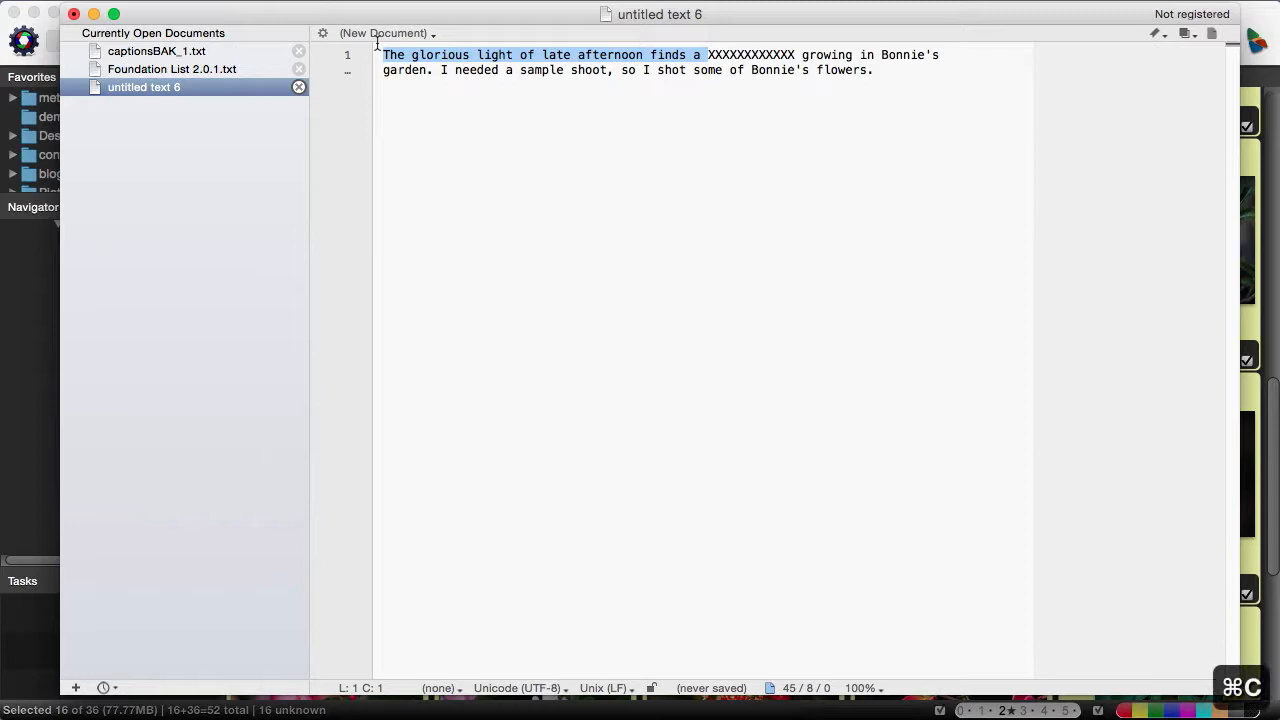
{"action": "mouse_move", "coordinate": [44, 357]}
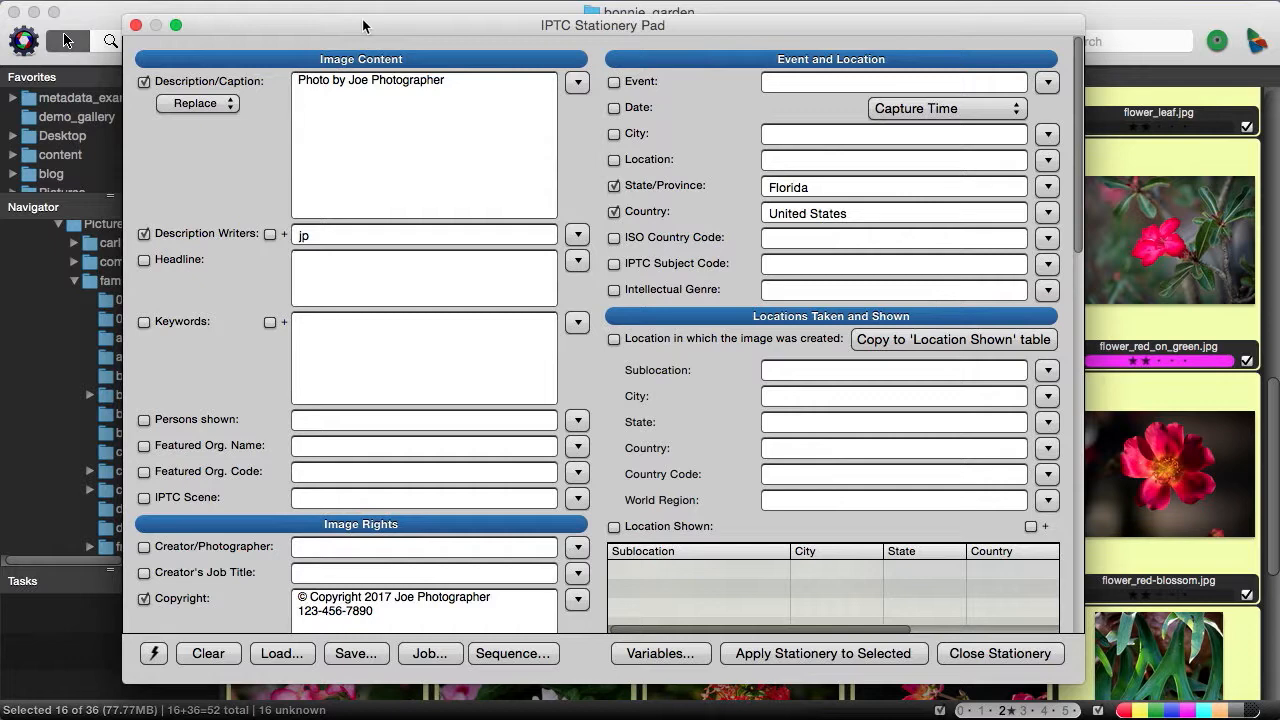
{"action": "mouse_move", "coordinate": [400, 127]}
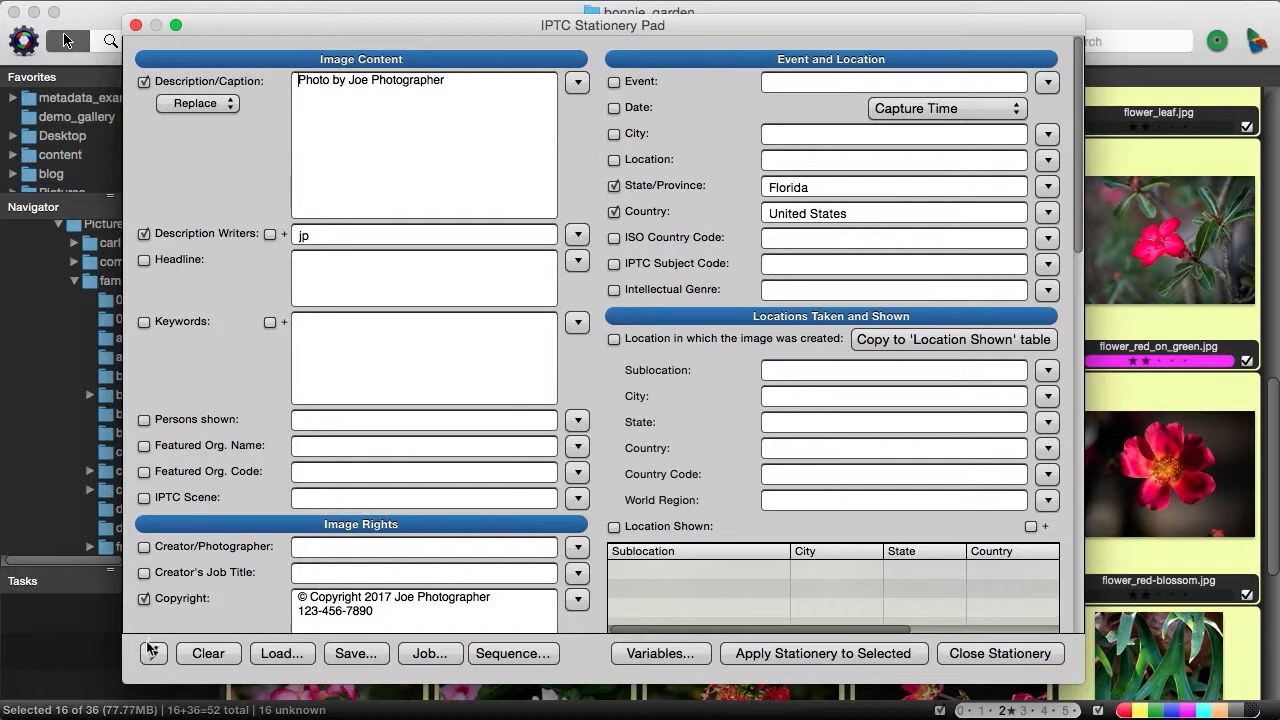
Apply the copied phrase as a Prefix caption via a cleared IPTC Stationery Pad
{"action": "left_click", "coordinate": [208, 653]}
{"action": "type", "text": "The glorious light of late afternoon finds a"}
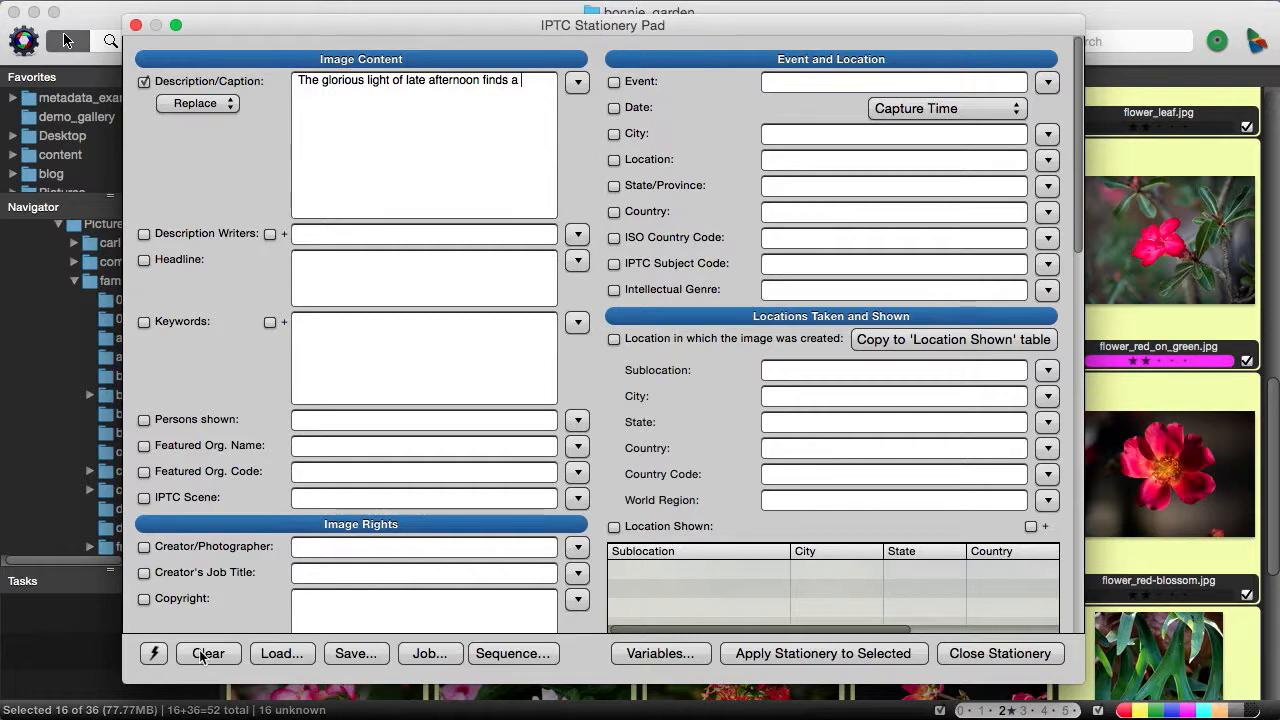
{"action": "mouse_move", "coordinate": [235, 136]}
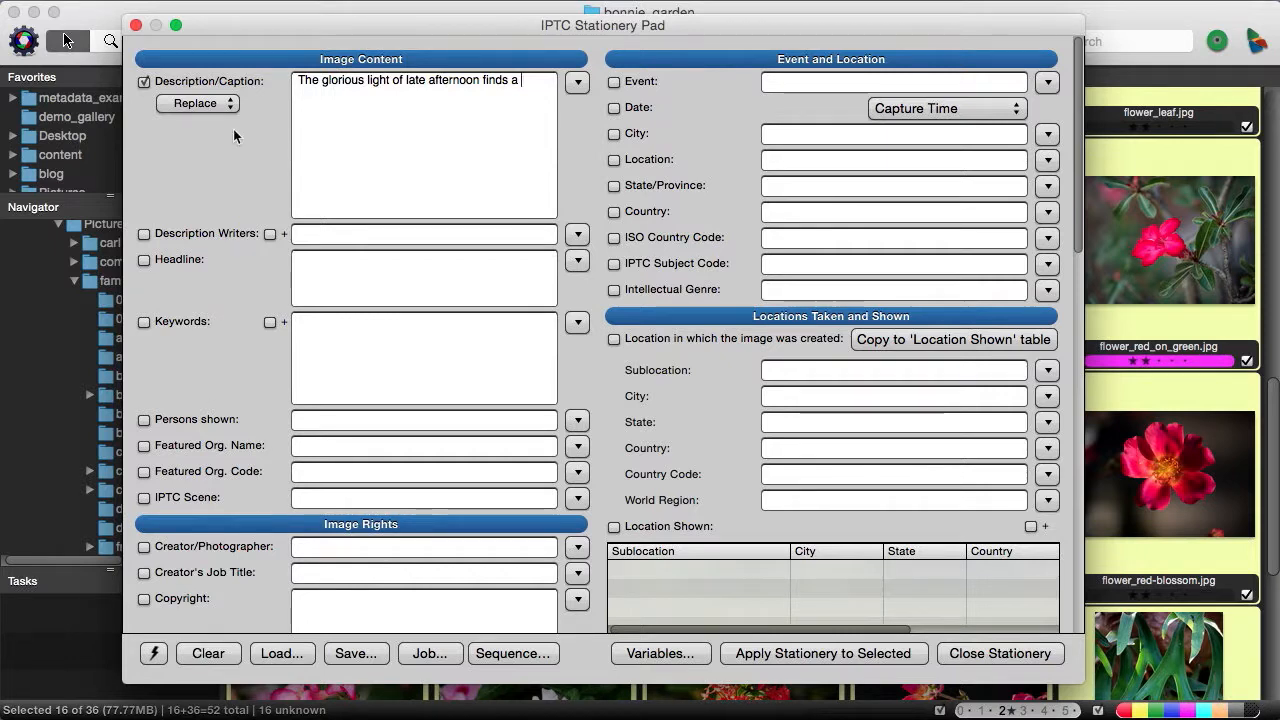
{"action": "left_click", "coordinate": [198, 103]}
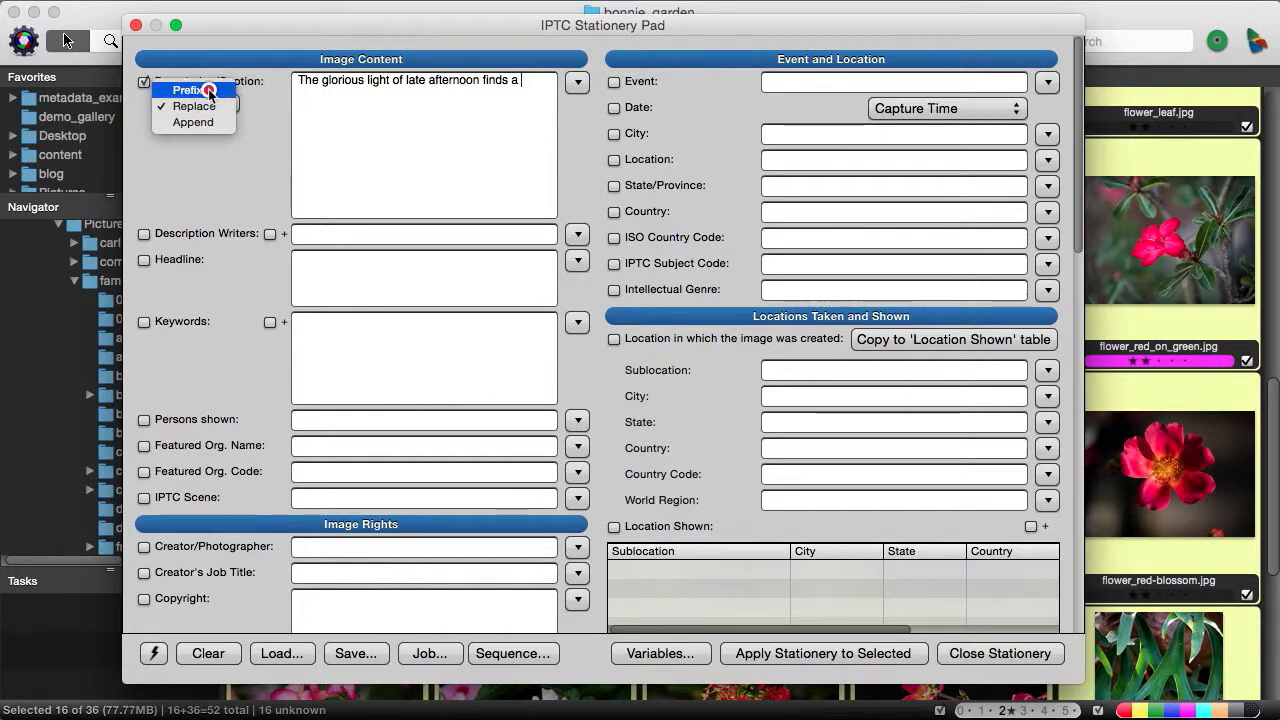
{"action": "left_click", "coordinate": [189, 89]}
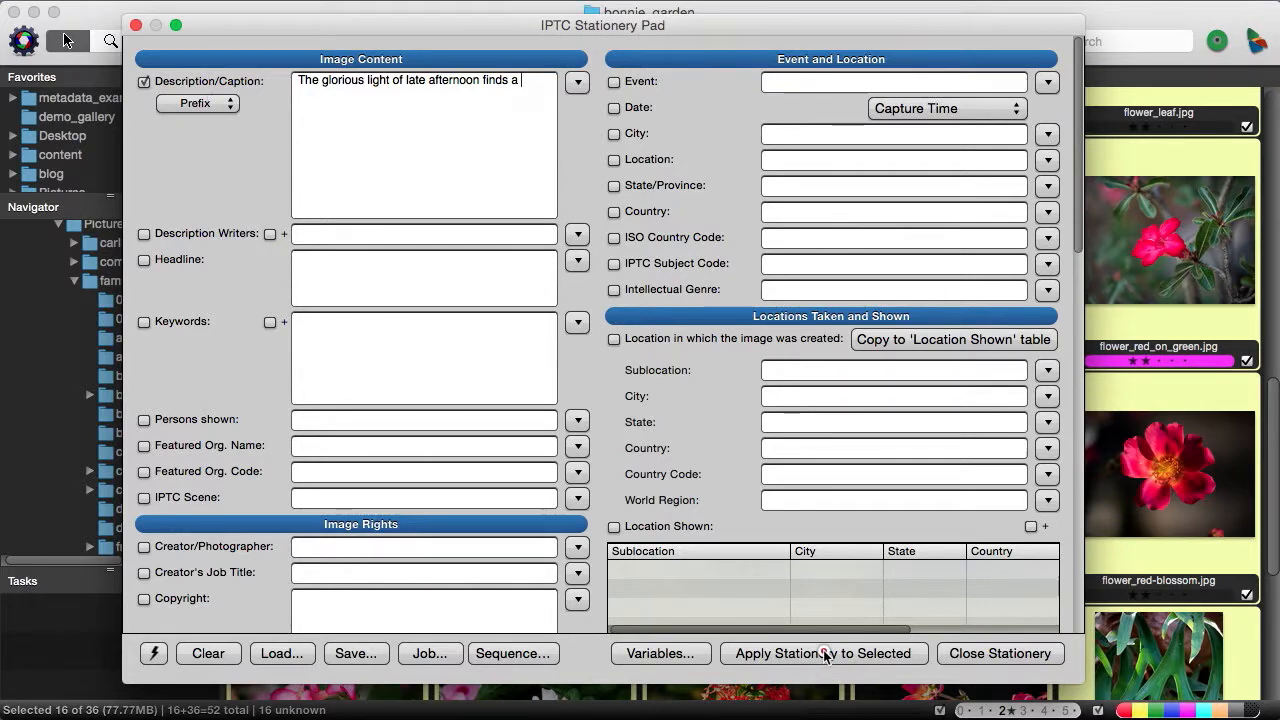
{"action": "left_click", "coordinate": [822, 653]}
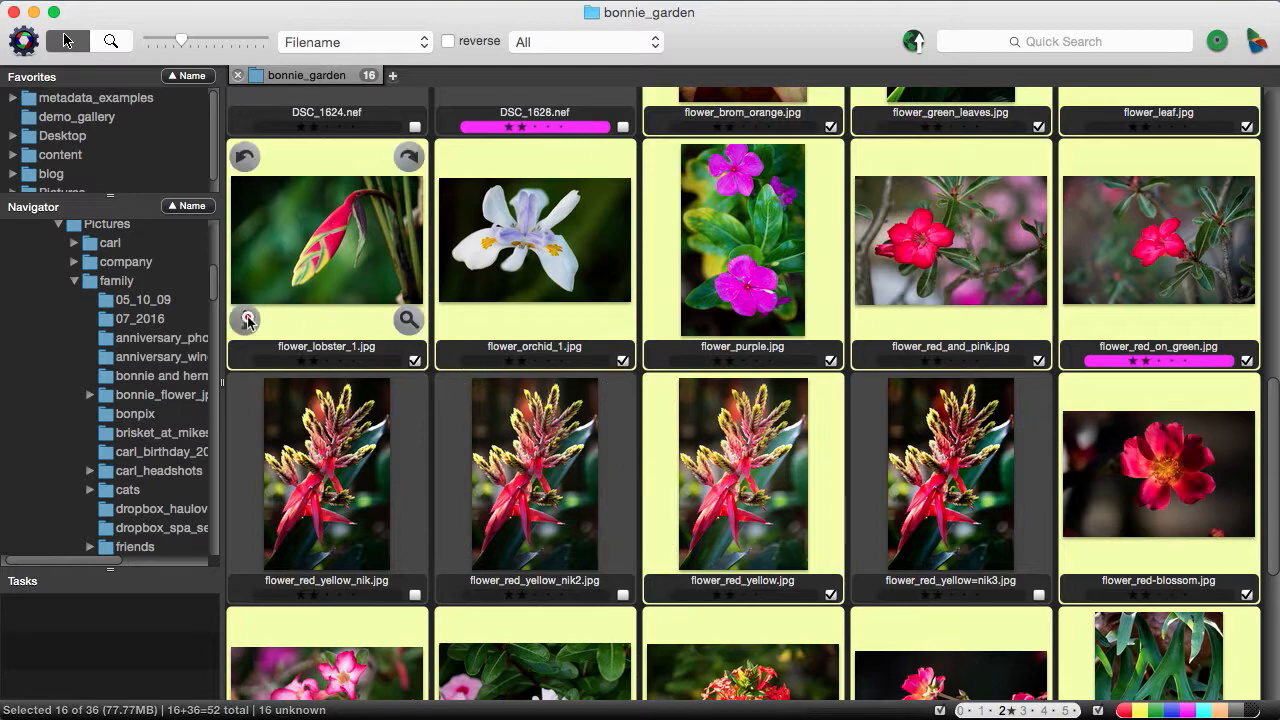
Copy the sentences after 'Heliconia.' in flower_lobster_1.jpg's caption, then cancel without saving
{"action": "left_click", "coordinate": [246, 320]}
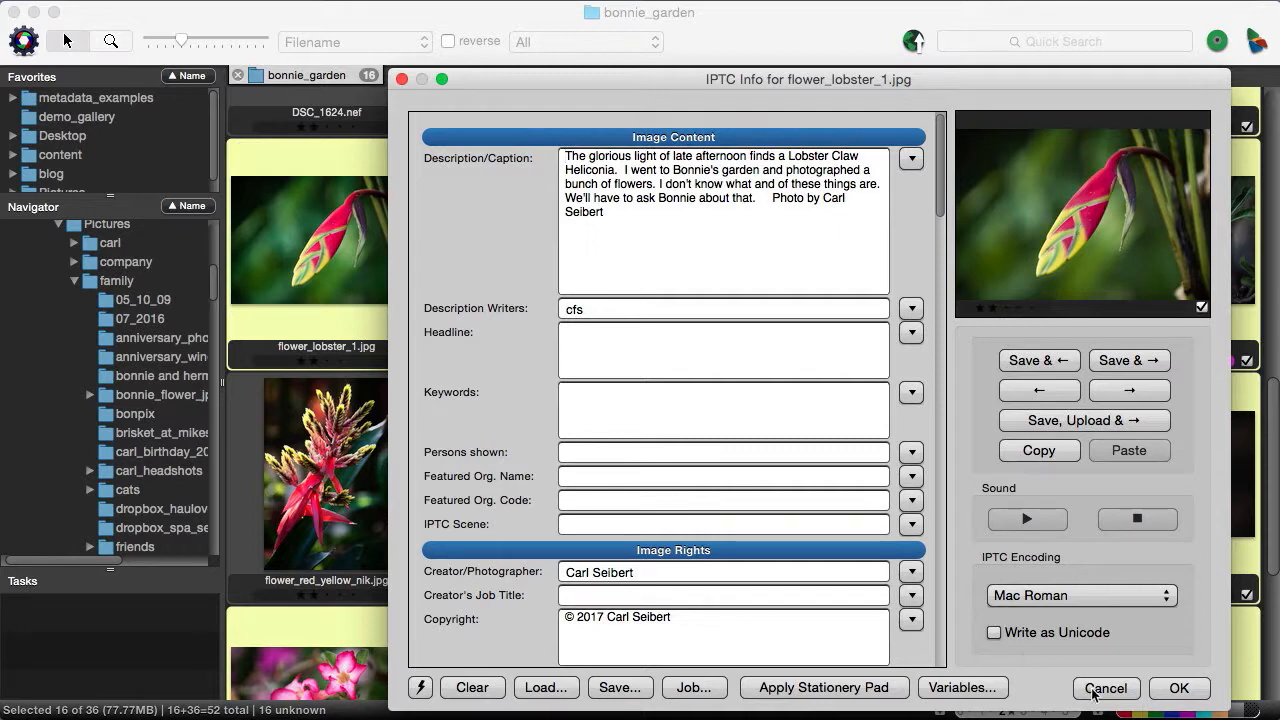
{"action": "mouse_move", "coordinate": [1105, 688]}
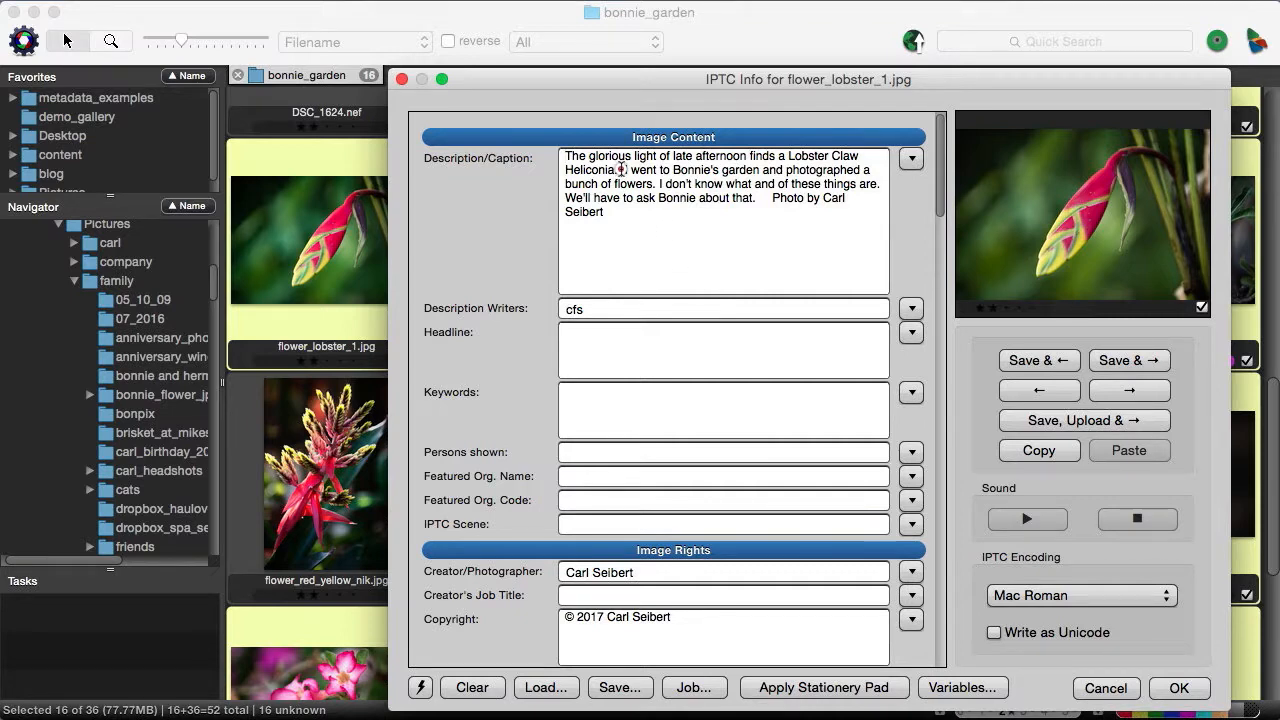
{"action": "left_click_drag", "start_coordinate": [620, 169], "coordinate": [752, 197]}
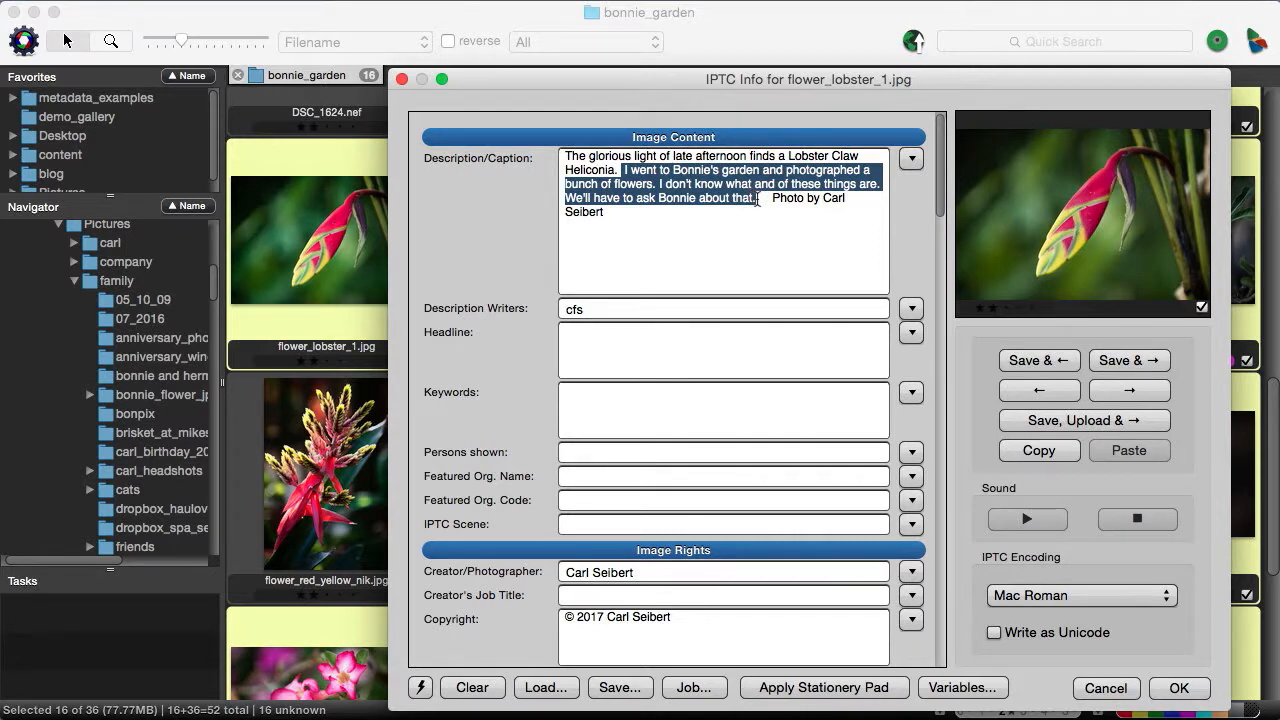
{"action": "key", "text": "cmd+c"}
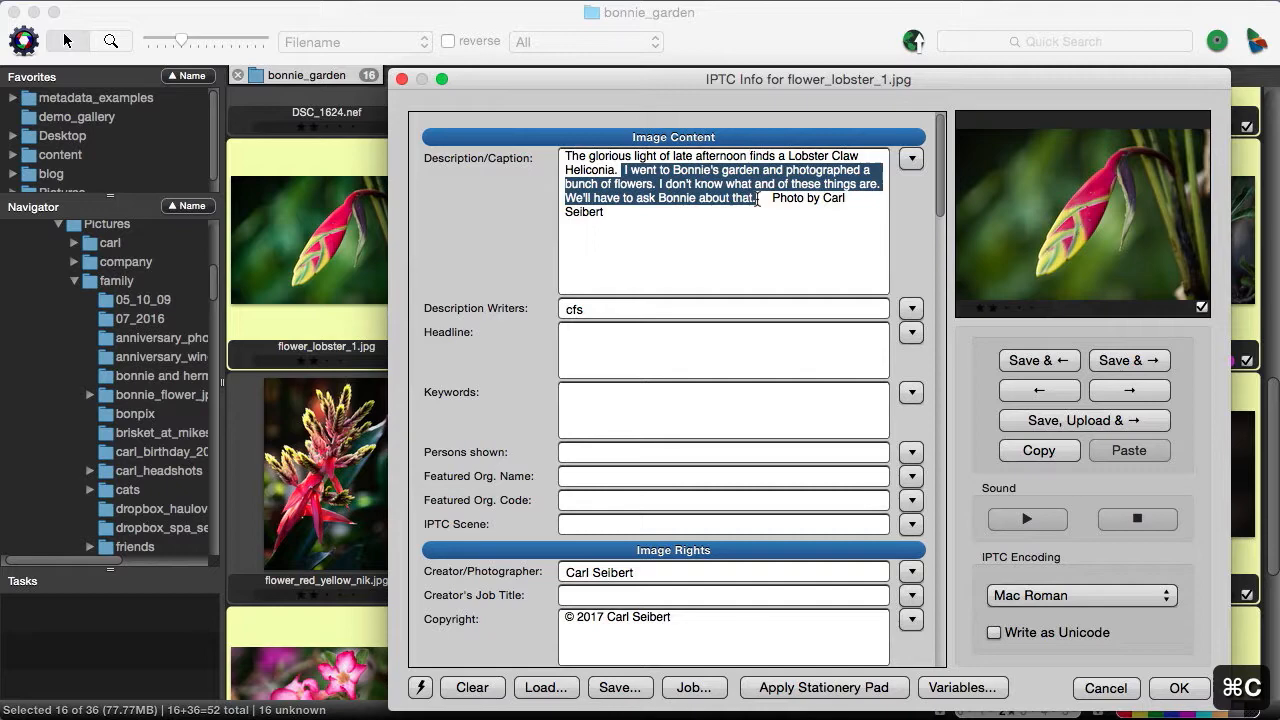
{"action": "left_click", "coordinate": [1105, 688]}
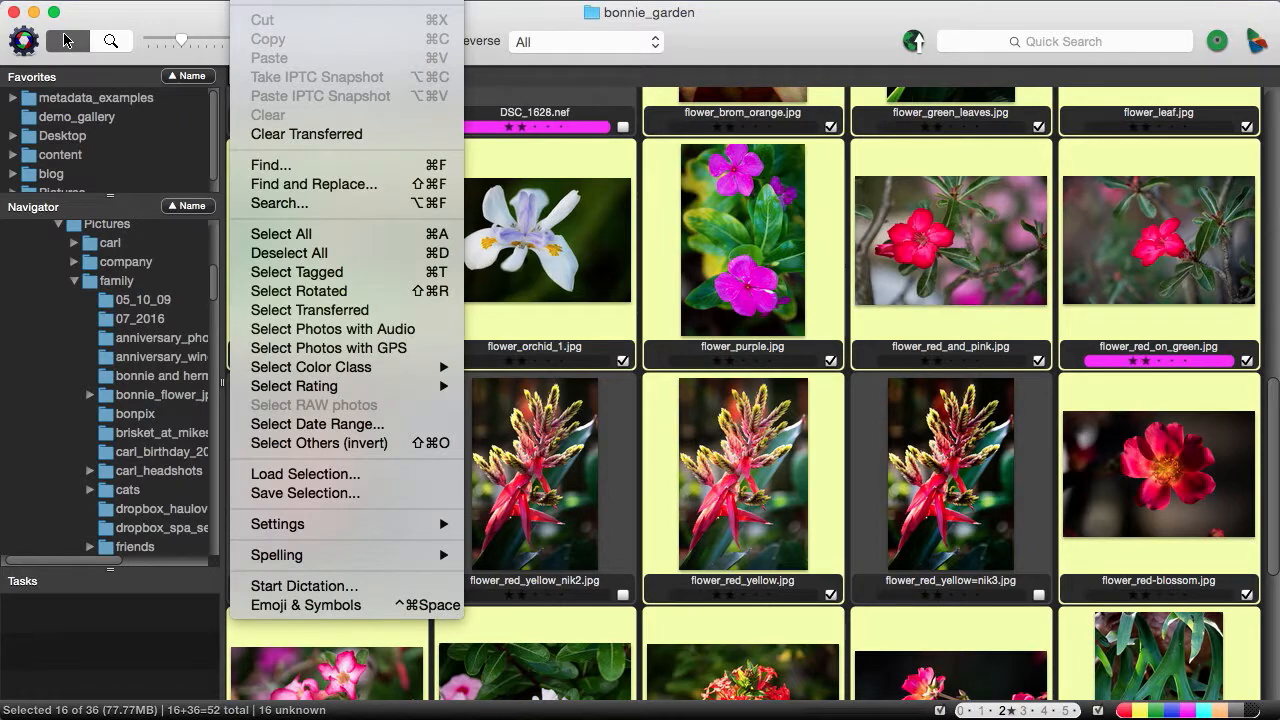
{"action": "mouse_move", "coordinate": [313, 184]}
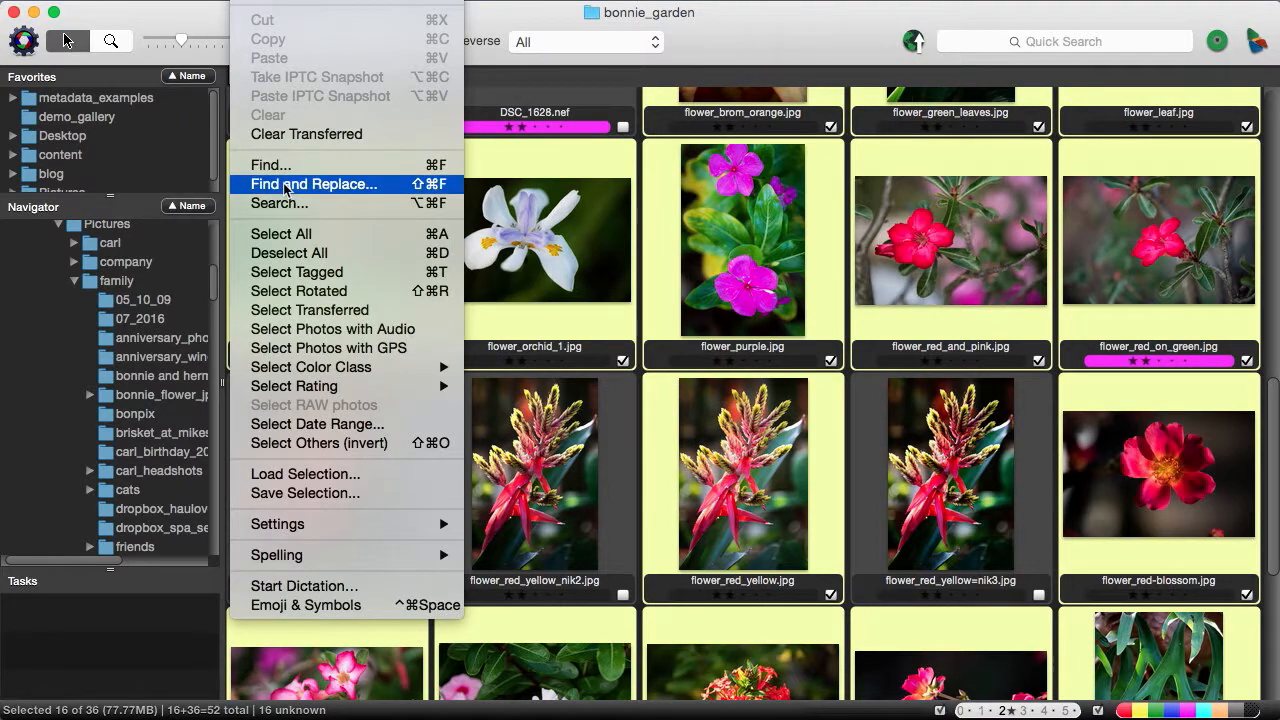
Open Find and Replace with the copied old garden sentences as the Find text
{"action": "left_click", "coordinate": [314, 183]}
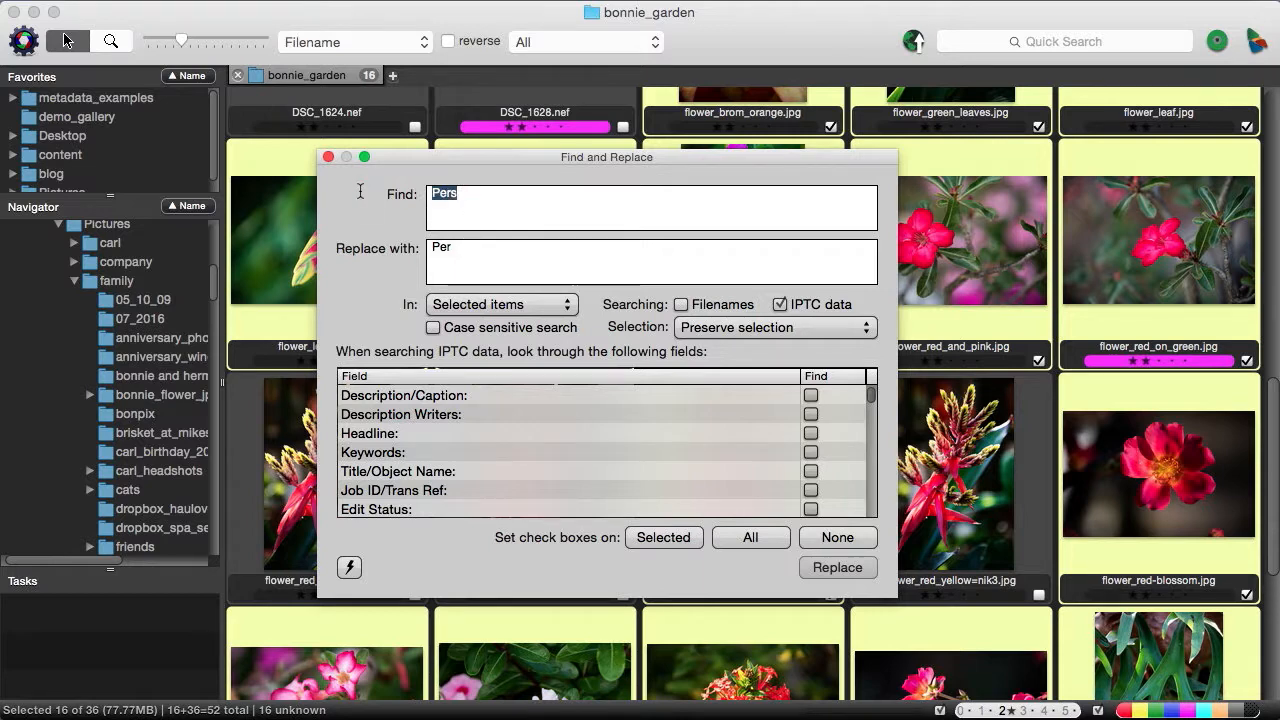
{"action": "key", "text": "cmd+v"}
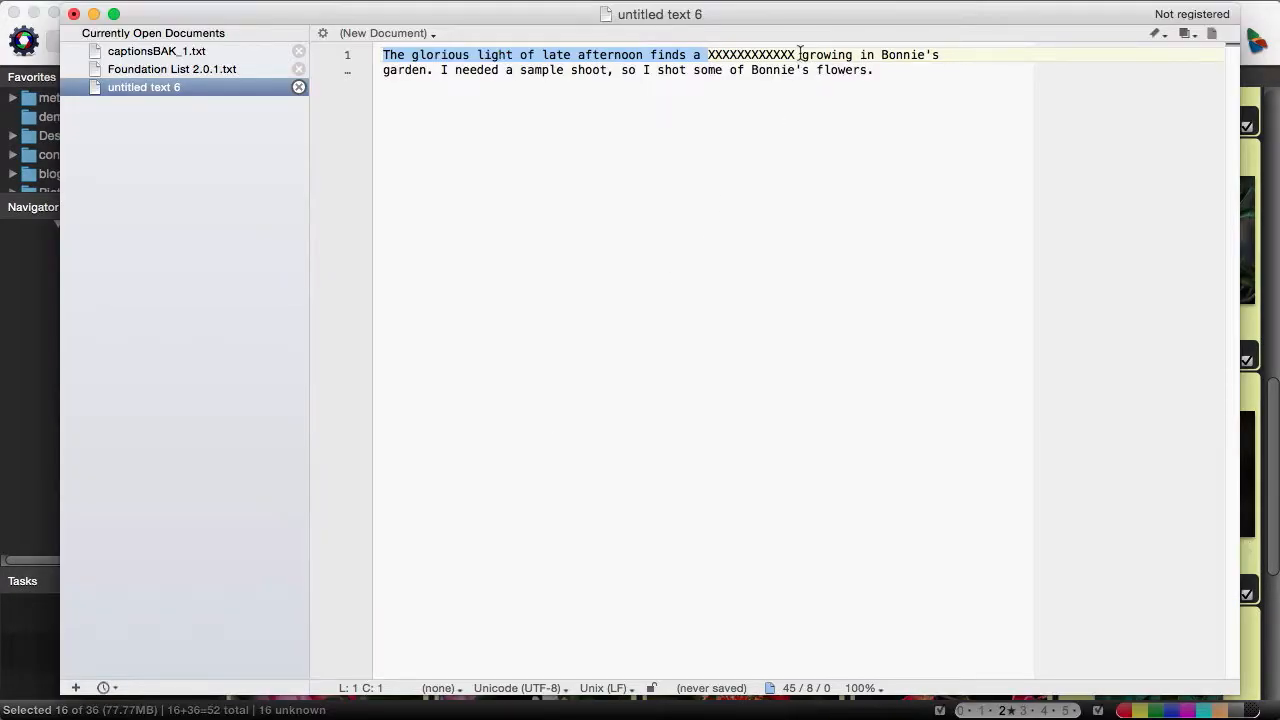
Select the template text after the XXXXXXXXXXXX placeholder through 'some of Bonnie's flowers.'
{"action": "left_click", "coordinate": [800, 55]}
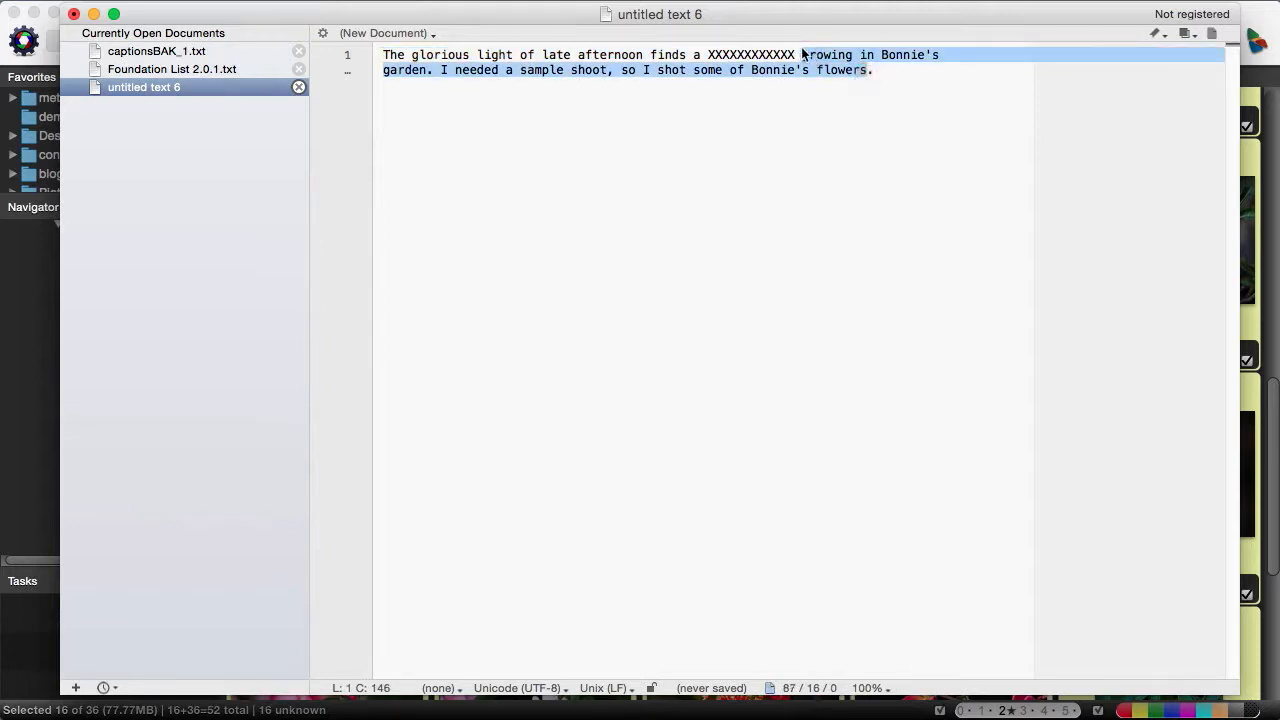
{"action": "left_click", "coordinate": [800, 55]}
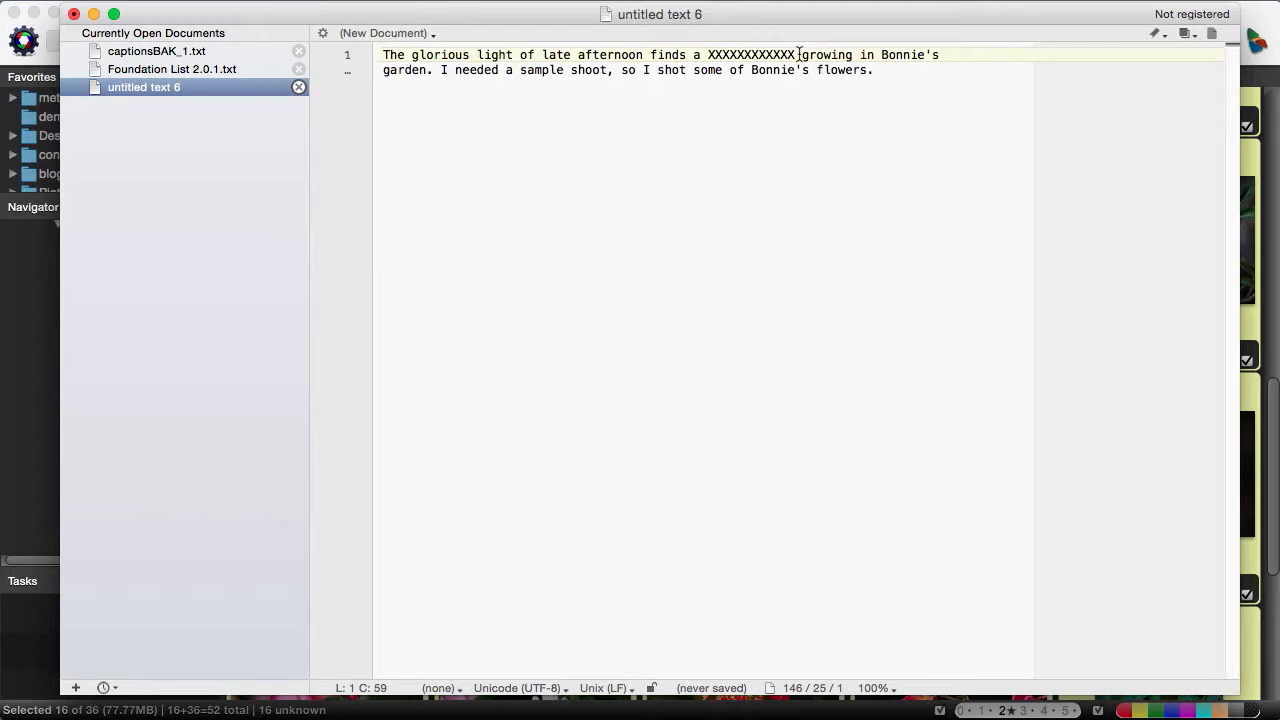
{"action": "double_click", "coordinate": [825, 54]}
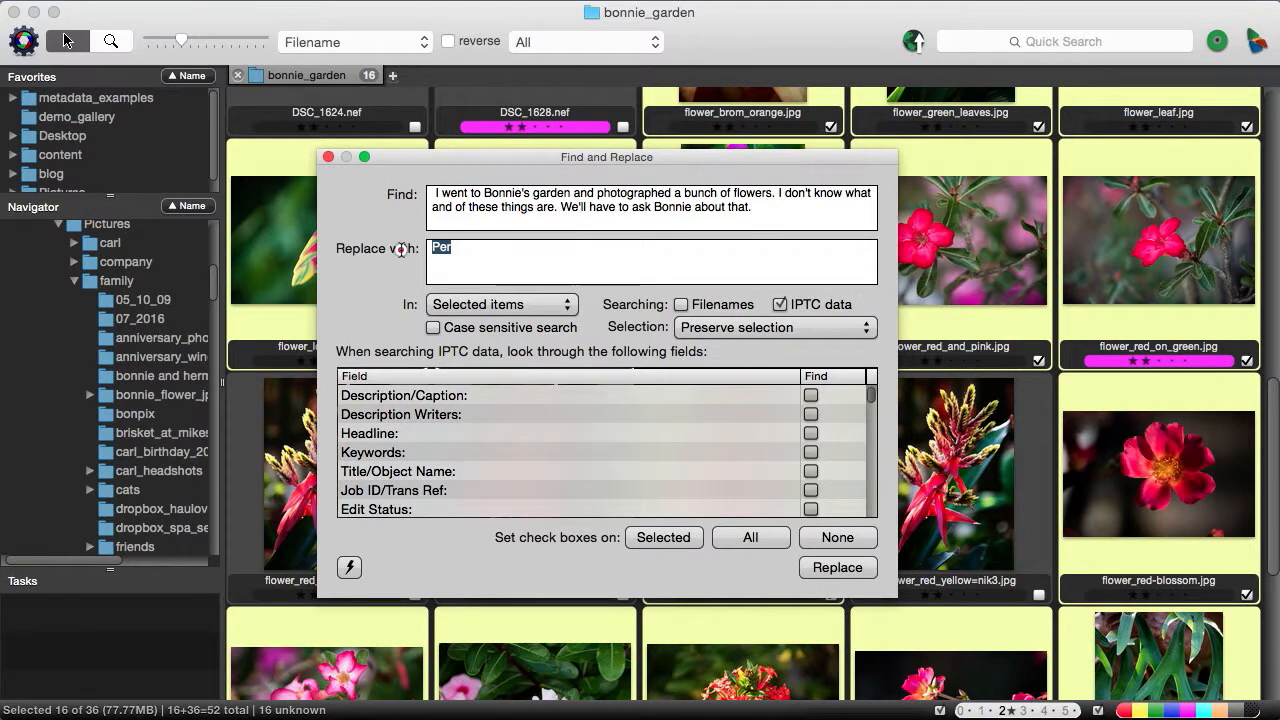
{"action": "mouse_move", "coordinate": [400, 249]}
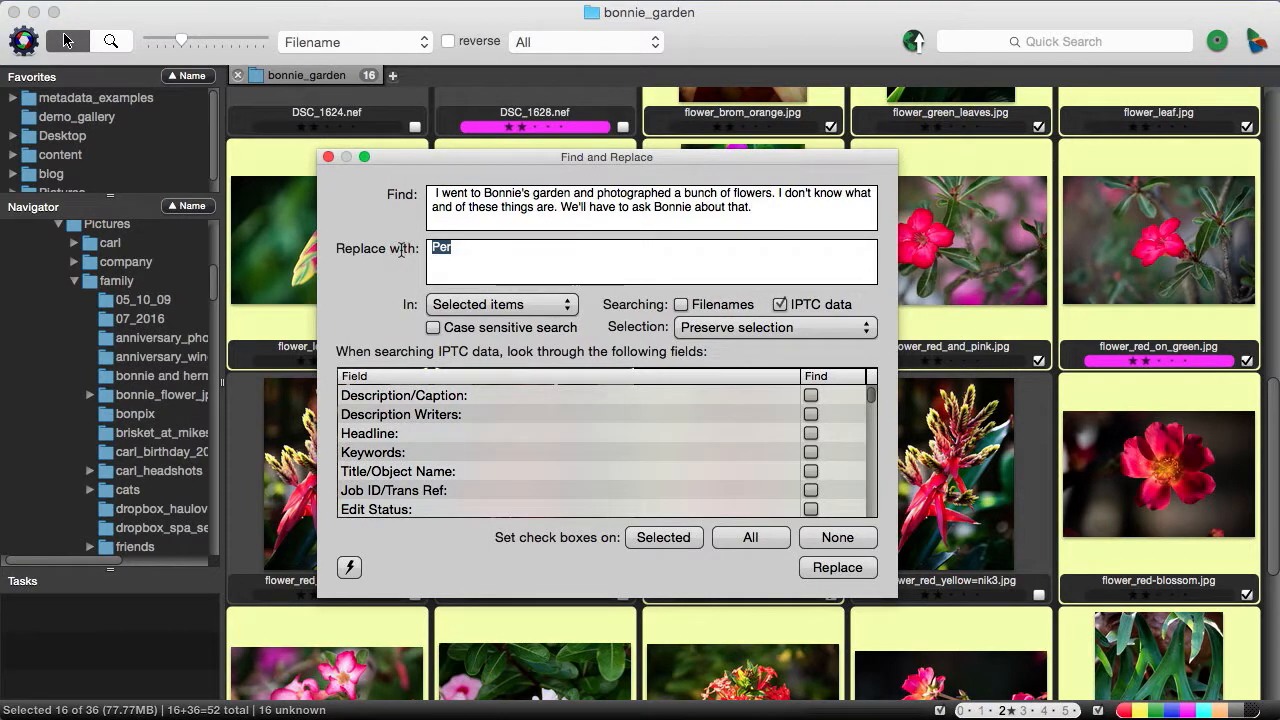
Paste the closing text as the replacement and replace it across all 16 Description/Caption fields
{"action": "key", "text": "cmd+v"}
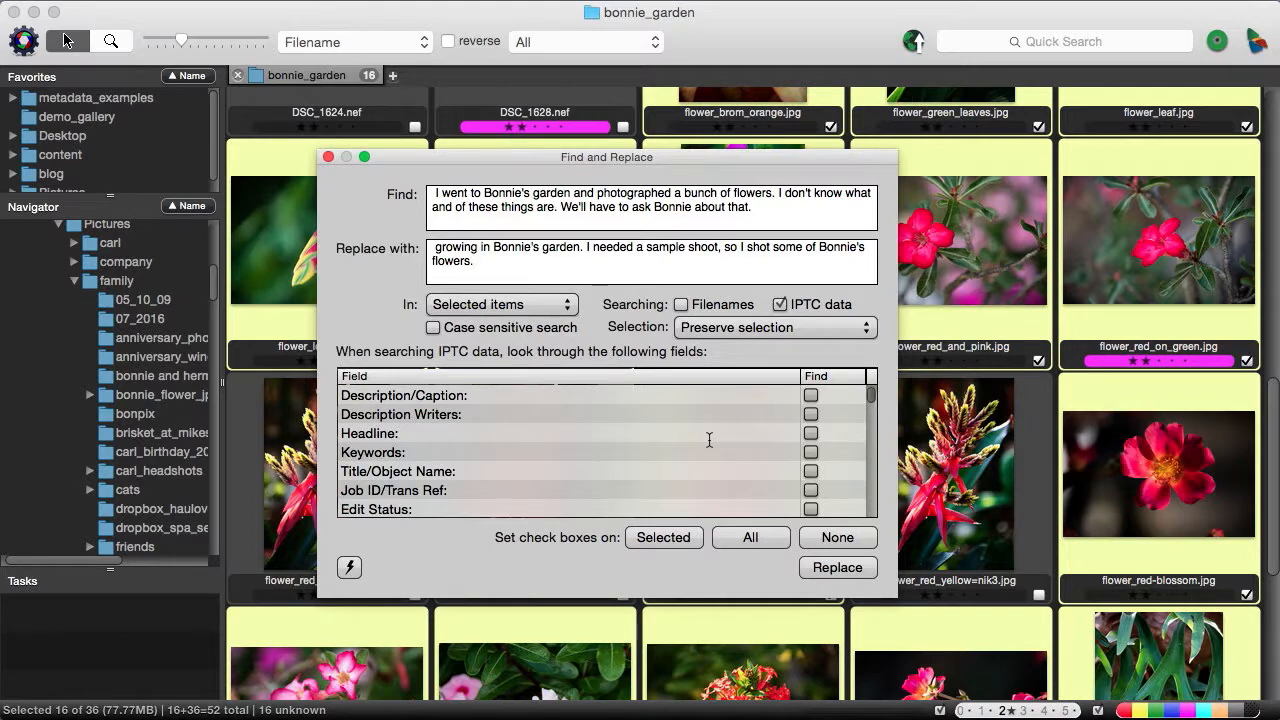
{"action": "left_click", "coordinate": [810, 395]}
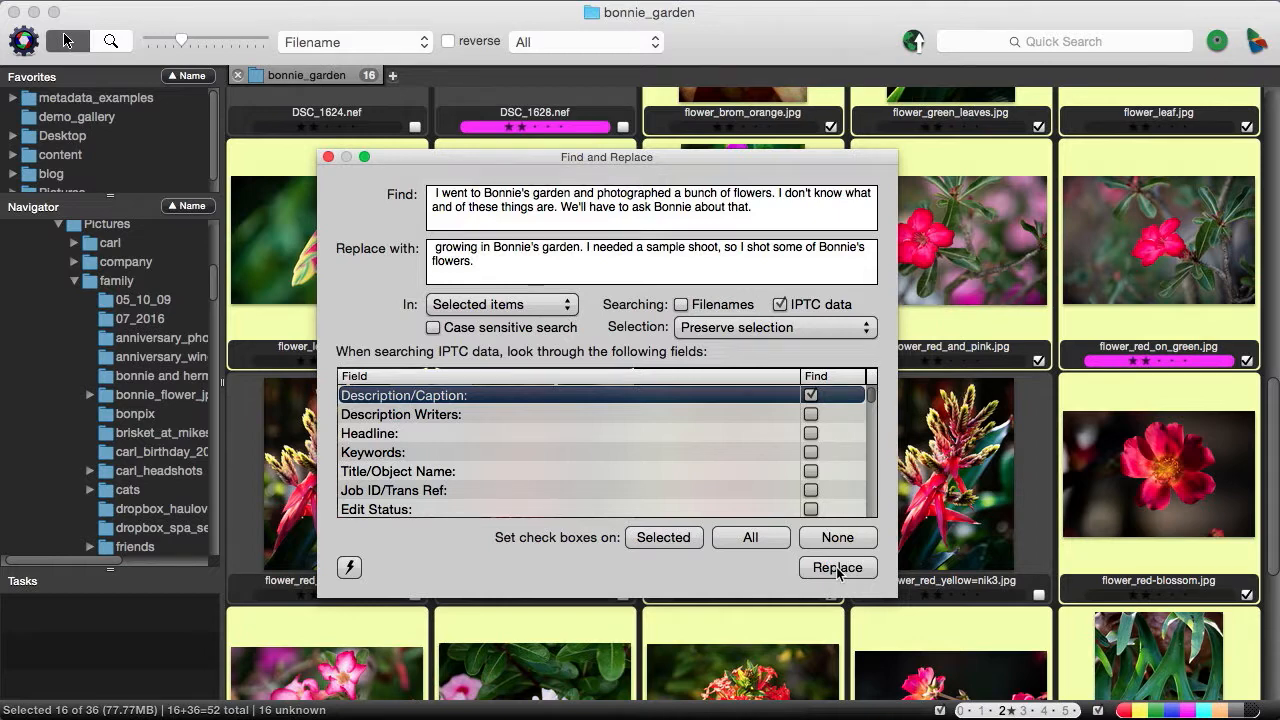
{"action": "left_click", "coordinate": [837, 567]}
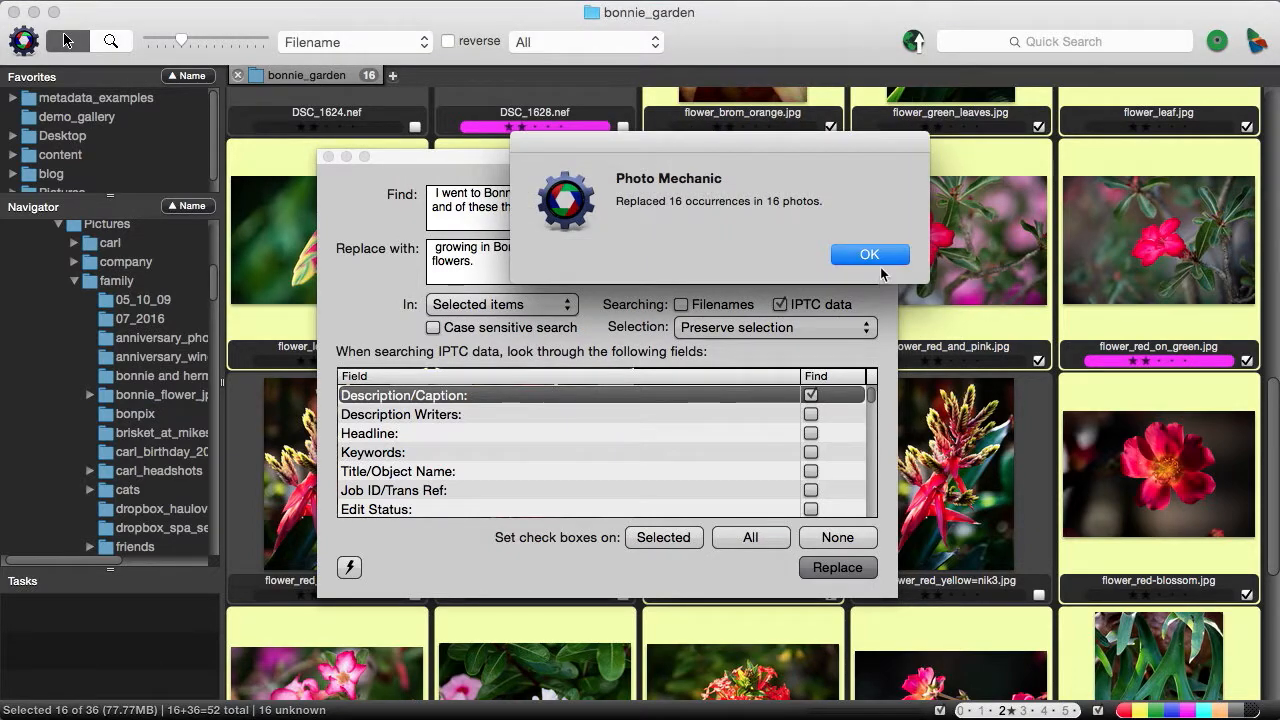
{"action": "left_click", "coordinate": [868, 254]}
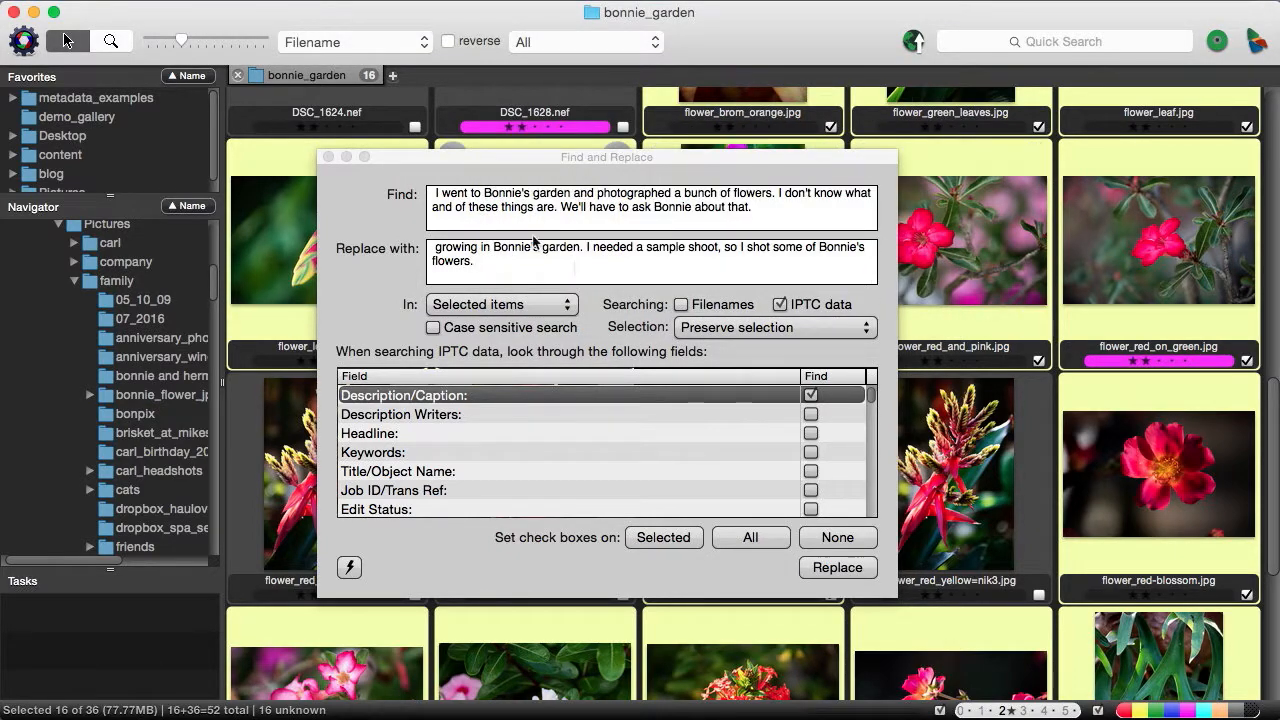
{"action": "left_click", "coordinate": [328, 157]}
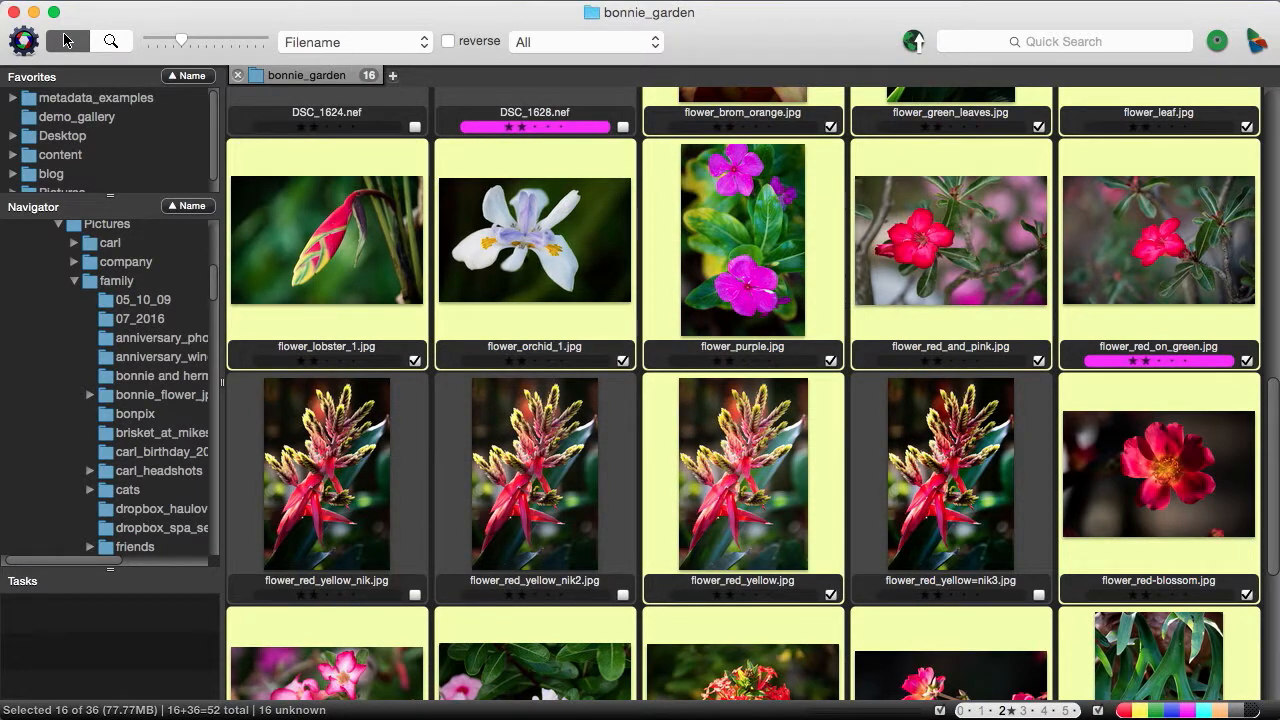
Search structured keywords for 'flow' and apply family:home:Garden:Plants:Flowers to the 16 selected photos
{"action": "left_click", "coordinate": [68, 41]}
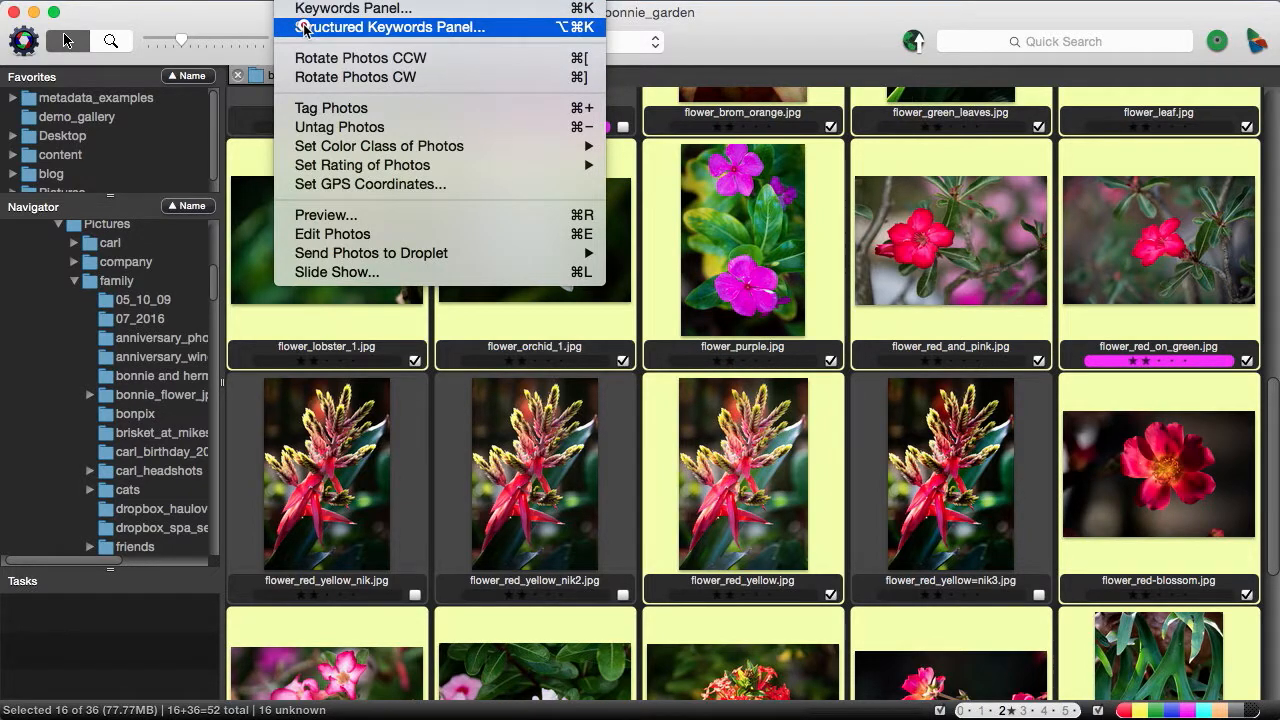
{"action": "left_click", "coordinate": [393, 27]}
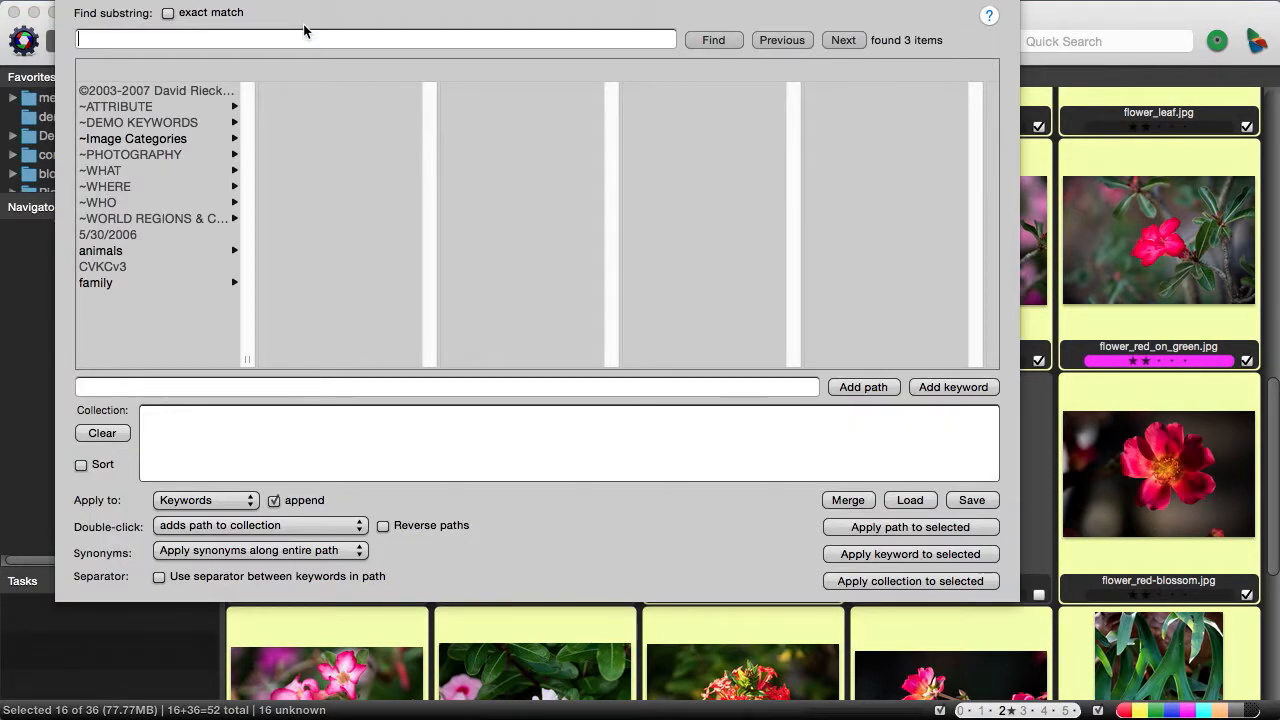
{"action": "type", "text": "flow"}
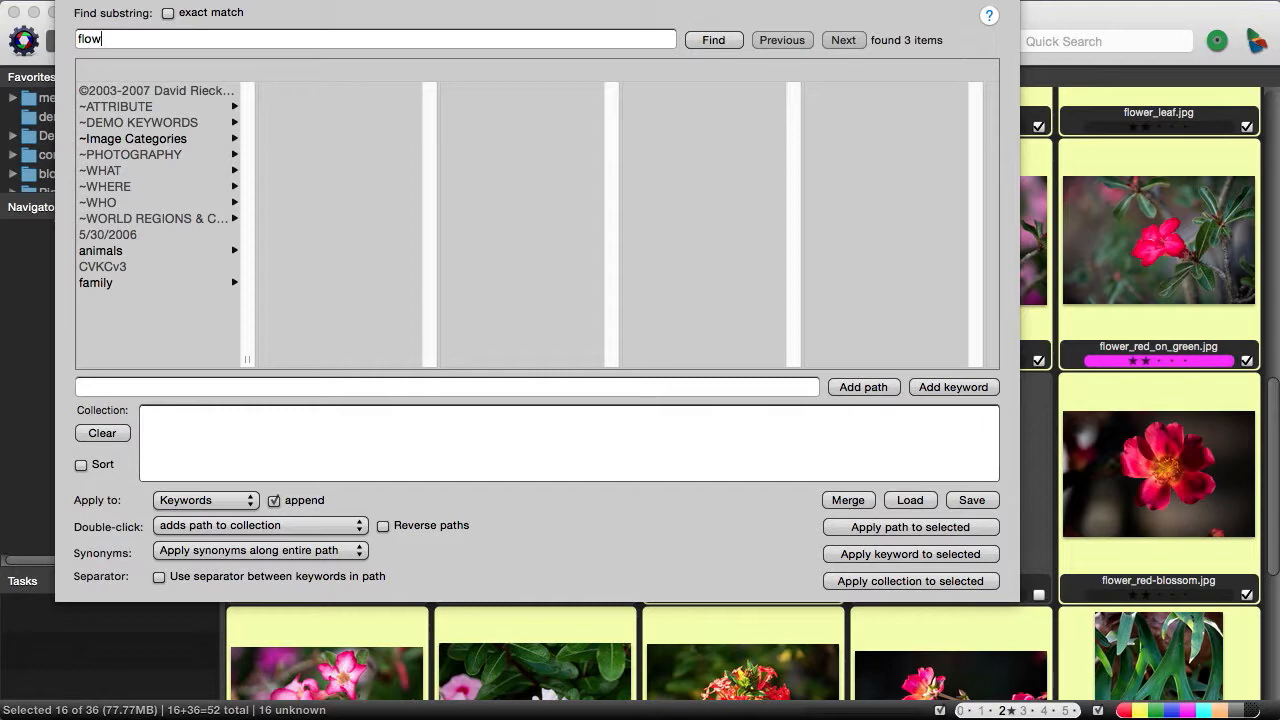
{"action": "left_click", "coordinate": [713, 40]}
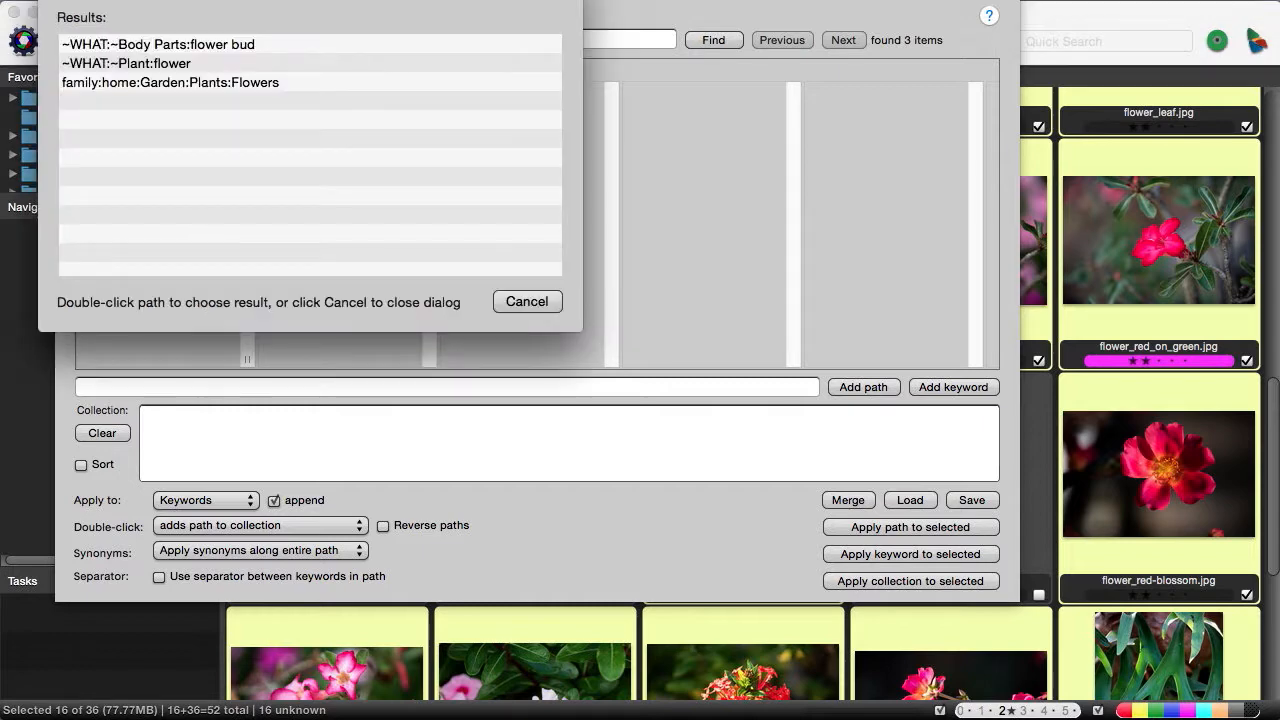
{"action": "mouse_move", "coordinate": [165, 90]}
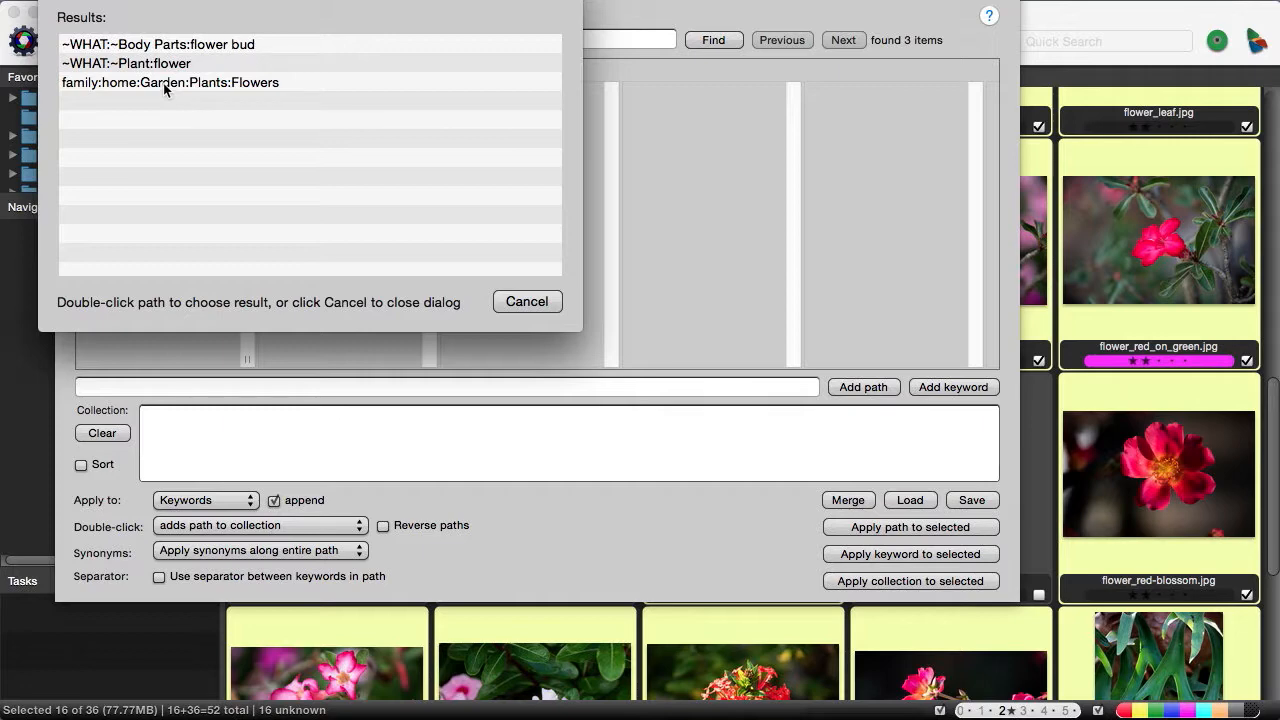
{"action": "left_click", "coordinate": [170, 82]}
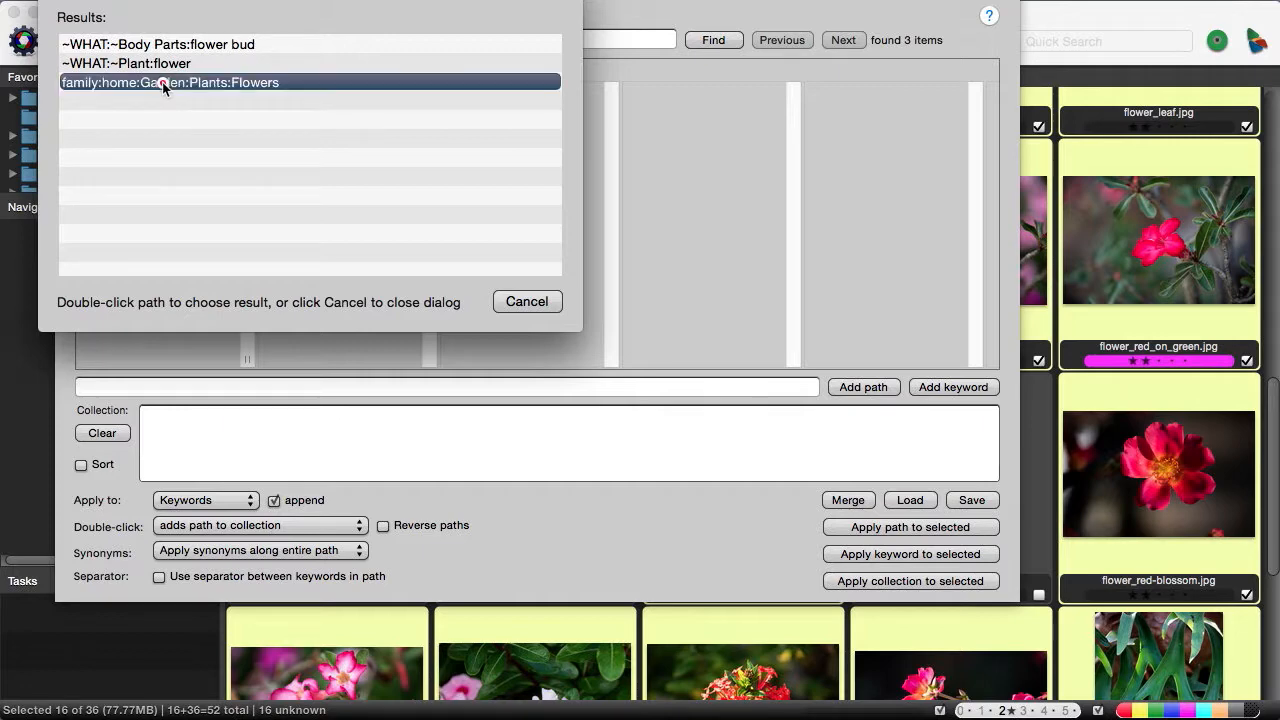
{"action": "double_click", "coordinate": [170, 82]}
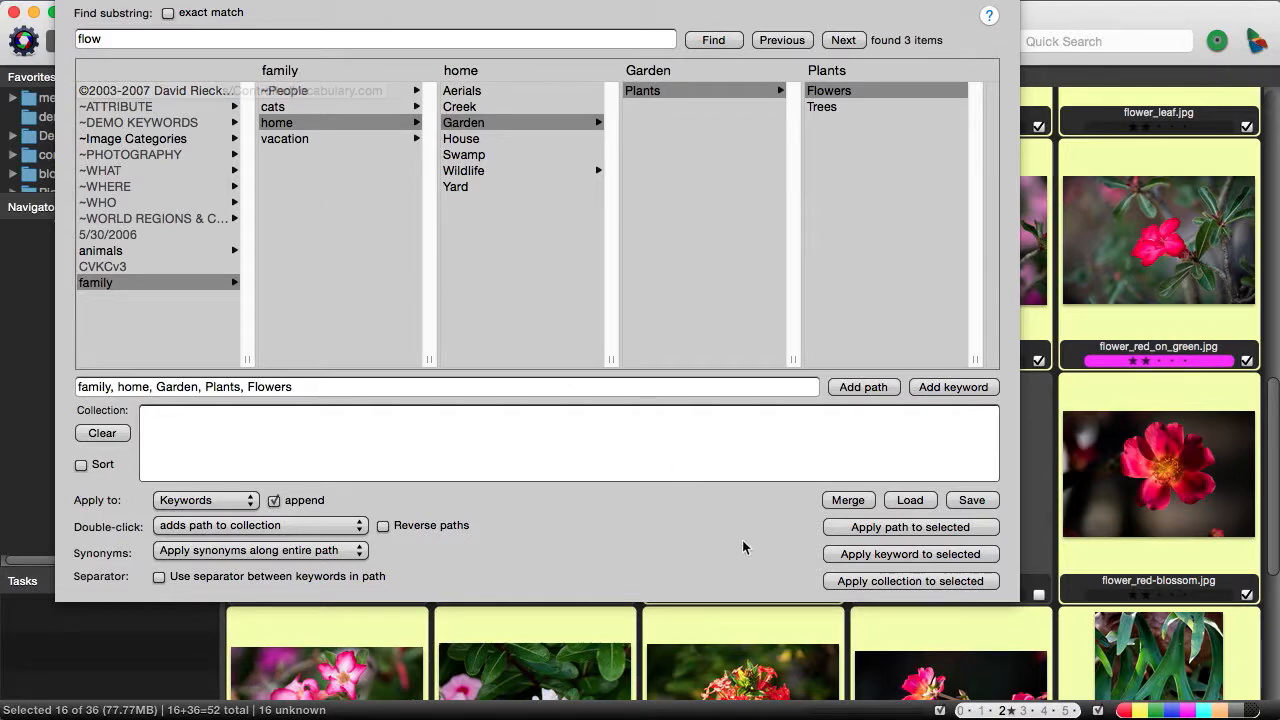
{"action": "left_click", "coordinate": [909, 527]}
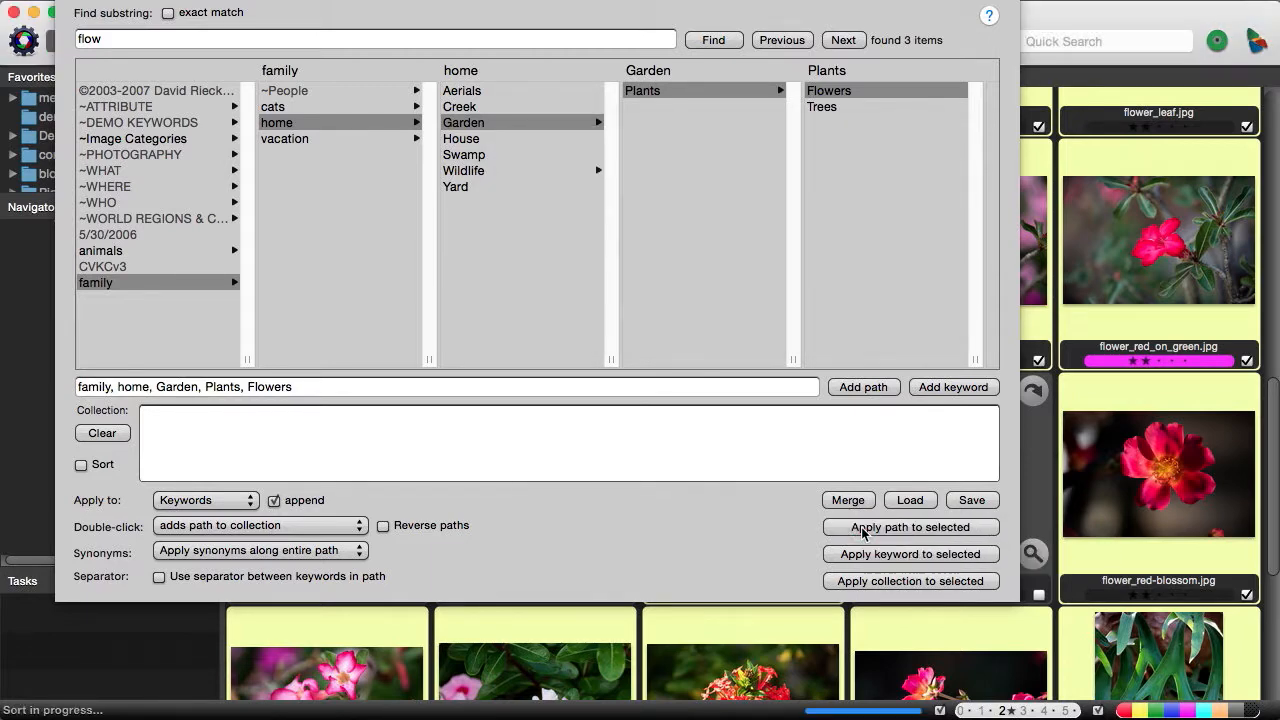
{"action": "left_click", "coordinate": [908, 527]}
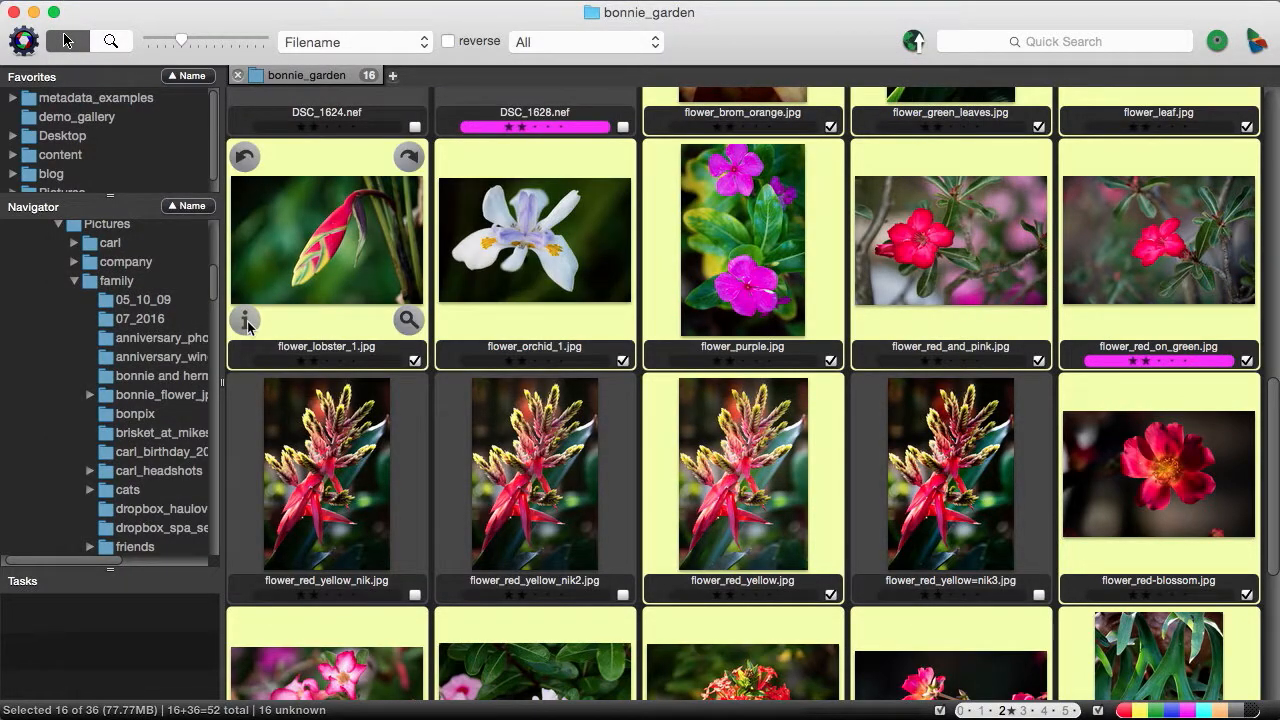
Open flower_lobster_1's IPTC Info and select its caption text to fix the stray period
{"action": "left_click", "coordinate": [245, 320]}
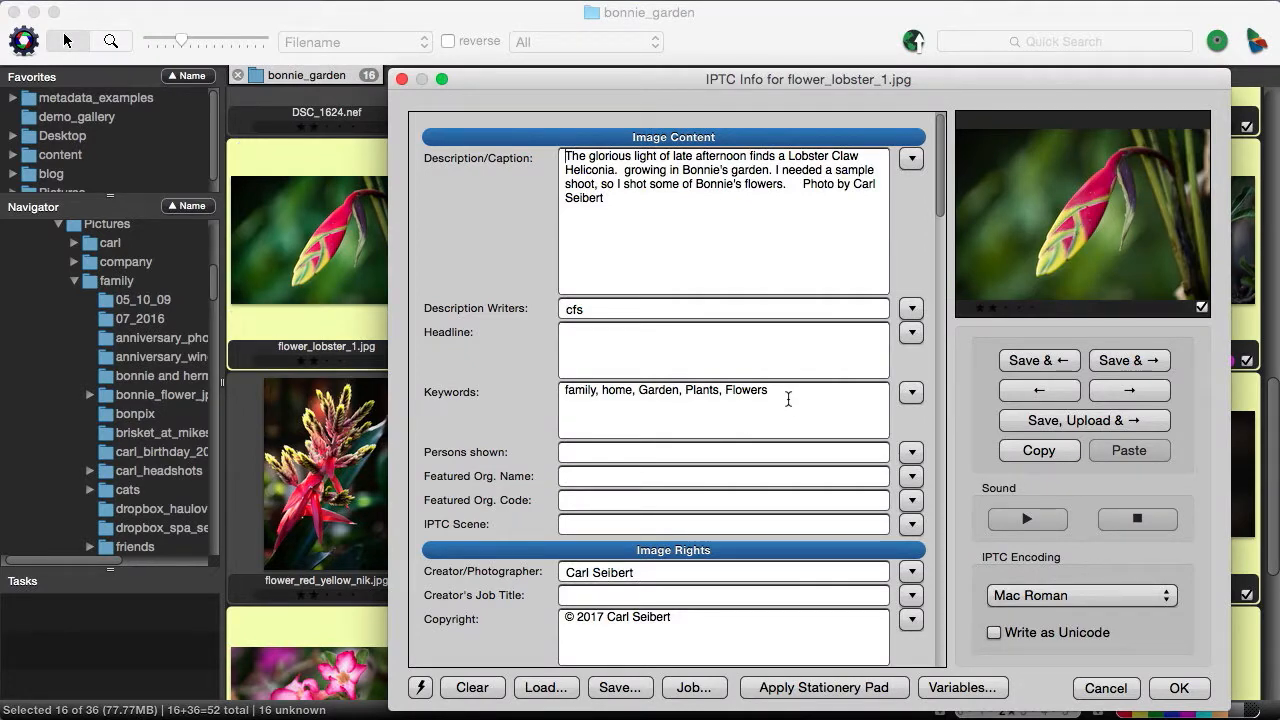
{"action": "triple_click", "coordinate": [665, 390]}
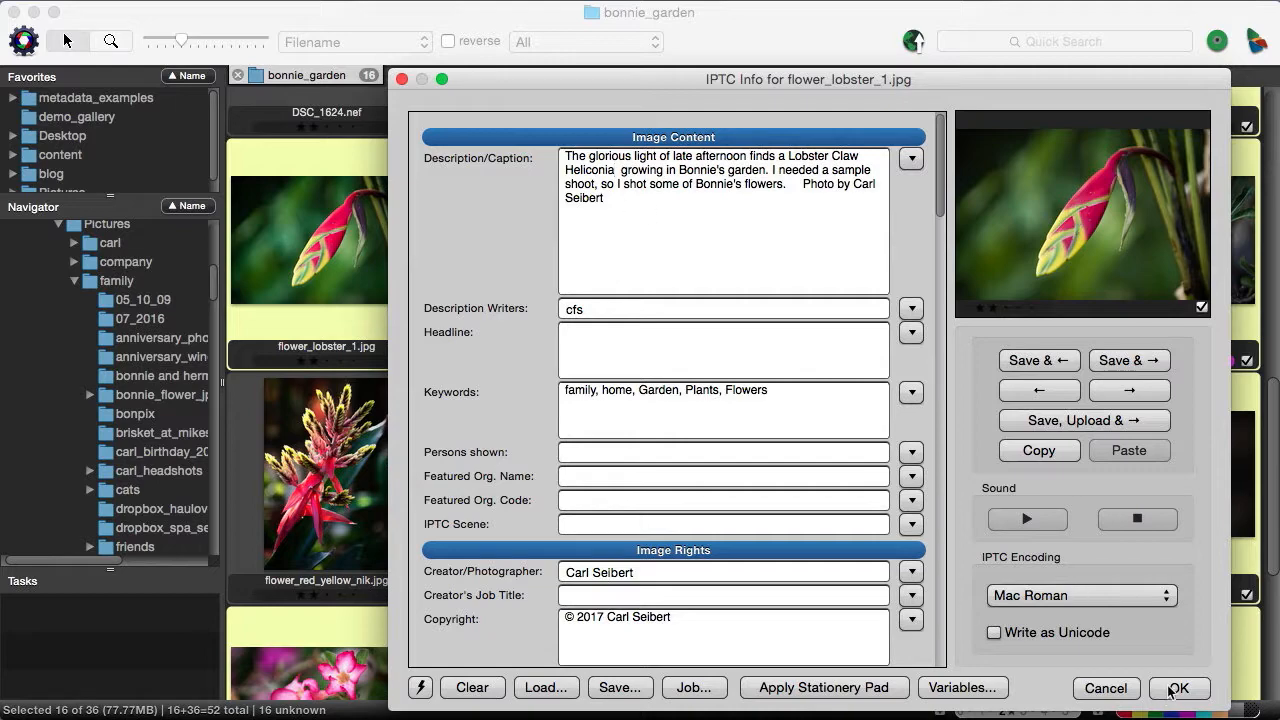
Save the caption edit, page through three more photos' captions and keywords, then cancel
{"action": "left_click", "coordinate": [1179, 688]}
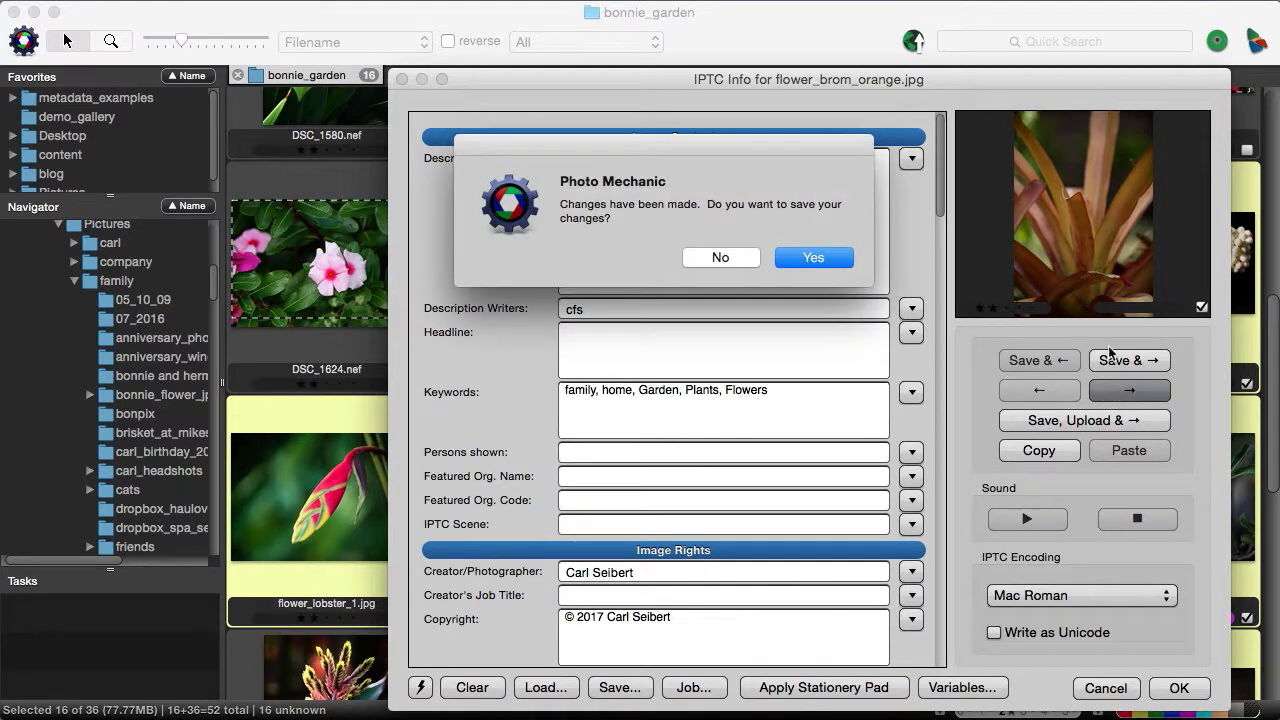
{"action": "left_click", "coordinate": [813, 257]}
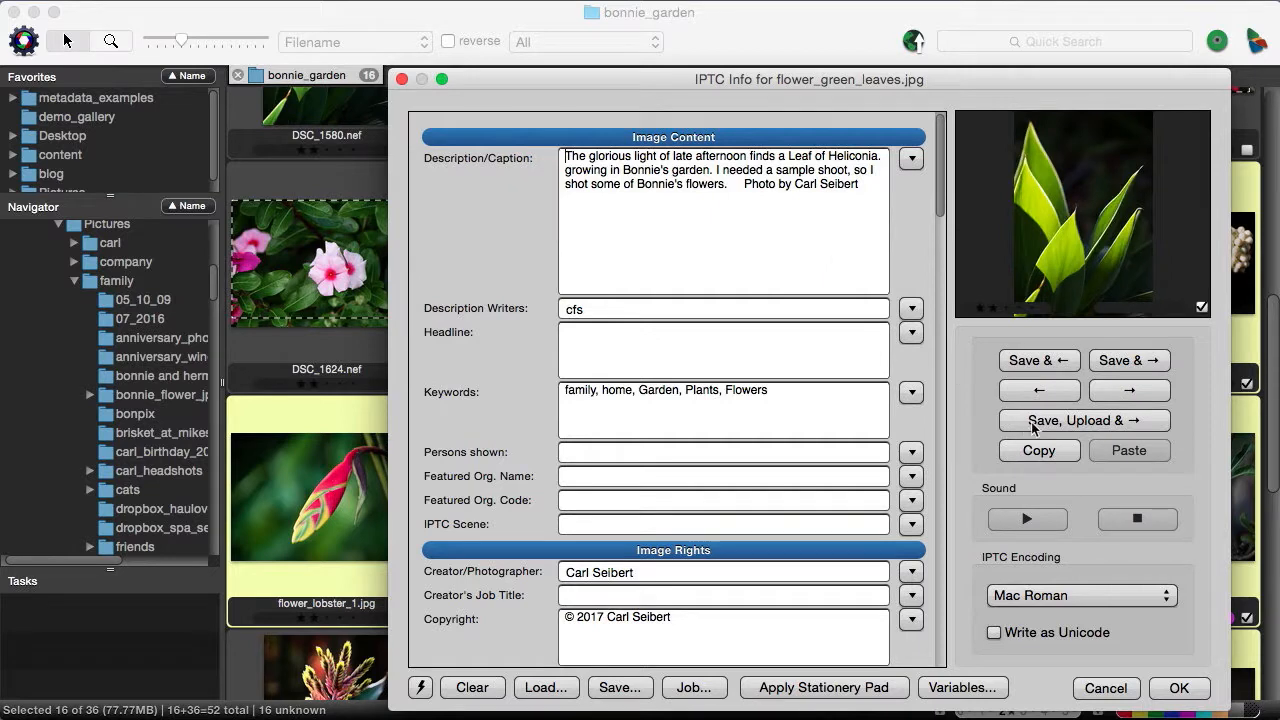
{"action": "left_click", "coordinate": [1129, 390]}
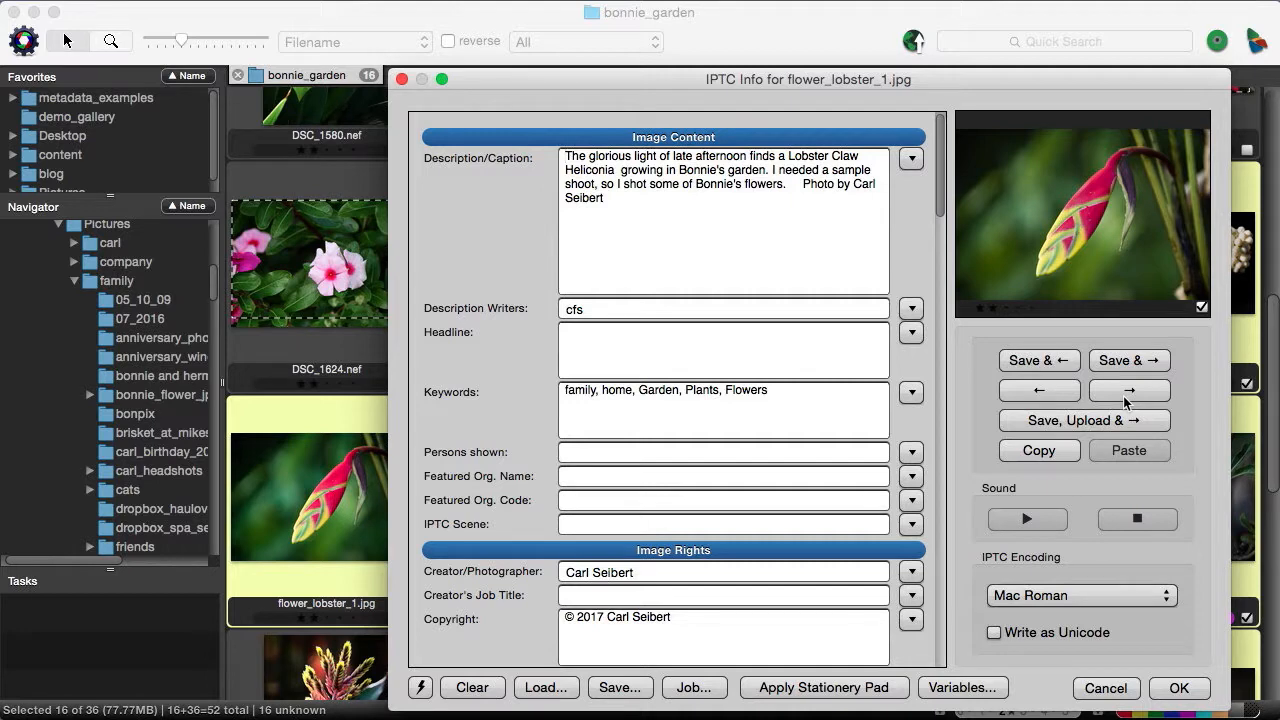
{"action": "left_click", "coordinate": [1129, 390]}
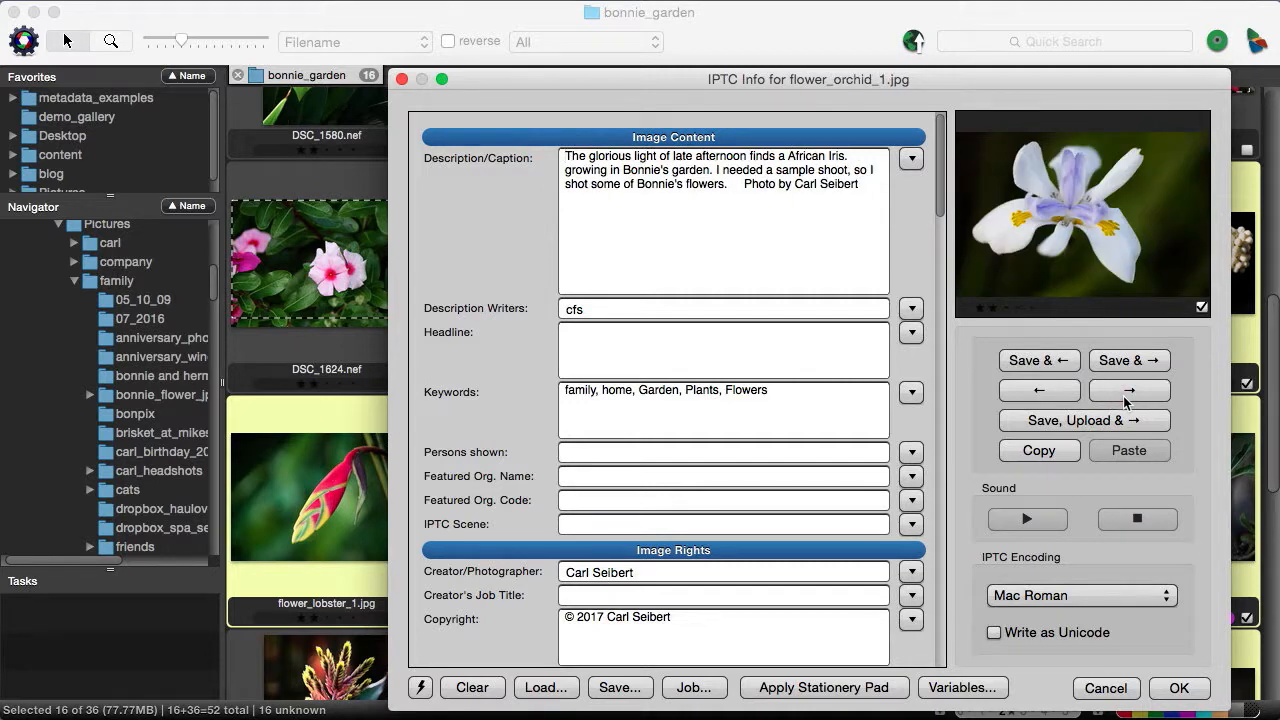
{"action": "left_click", "coordinate": [1129, 390]}
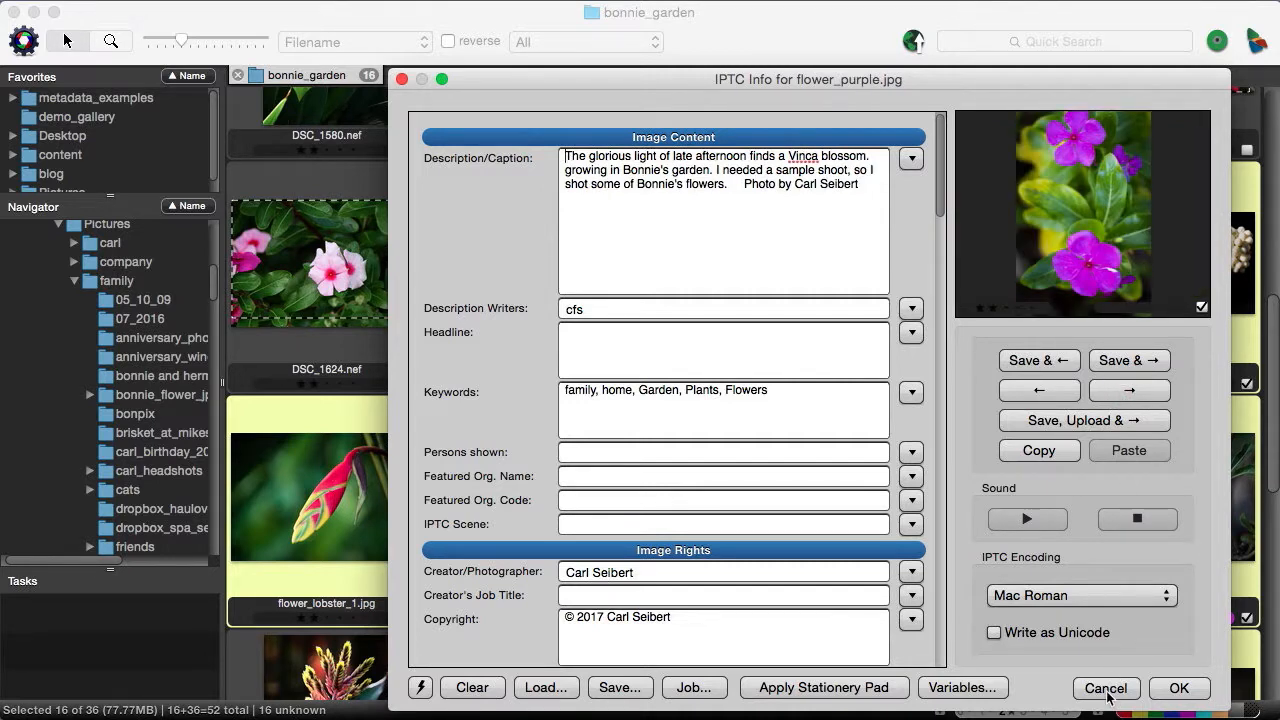
{"action": "left_click", "coordinate": [1105, 688]}
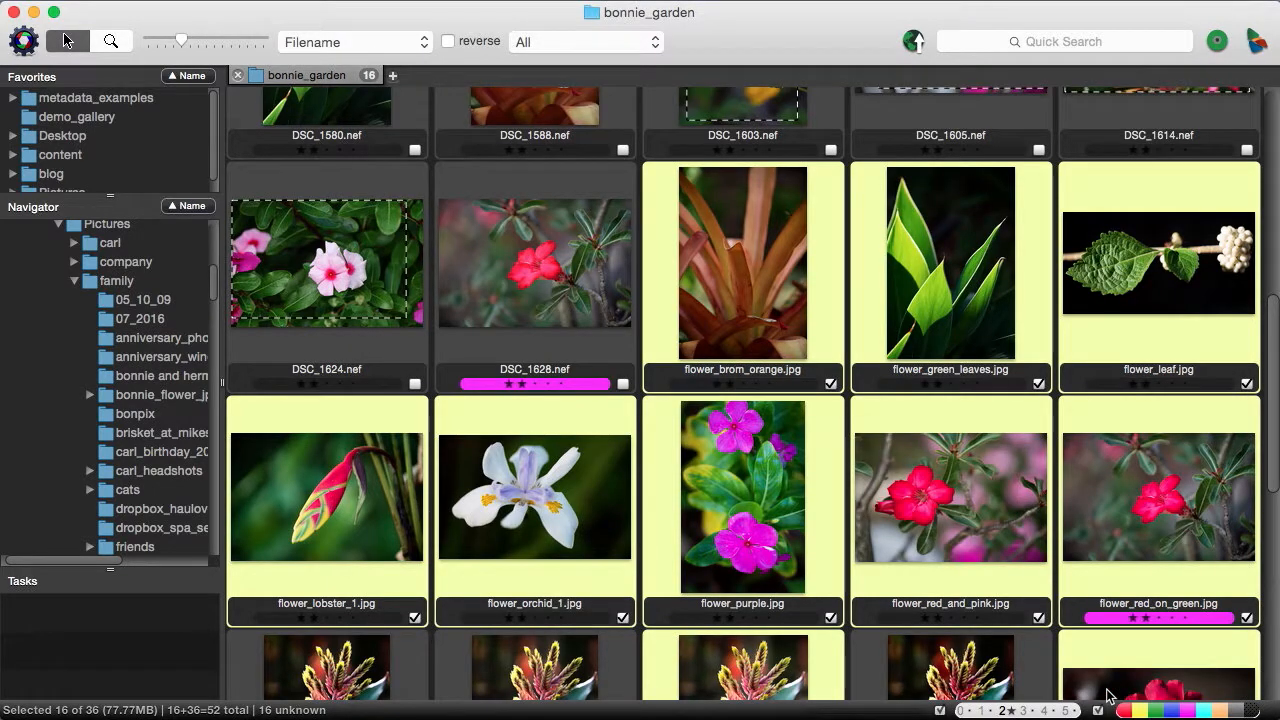